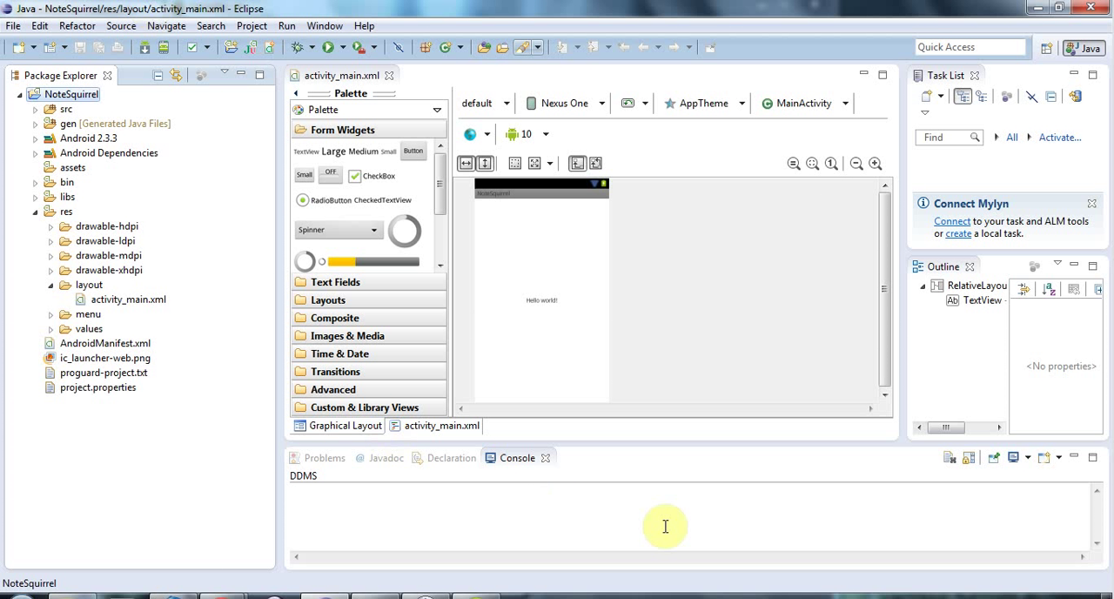
pyautogui.moveTo(492, 505)
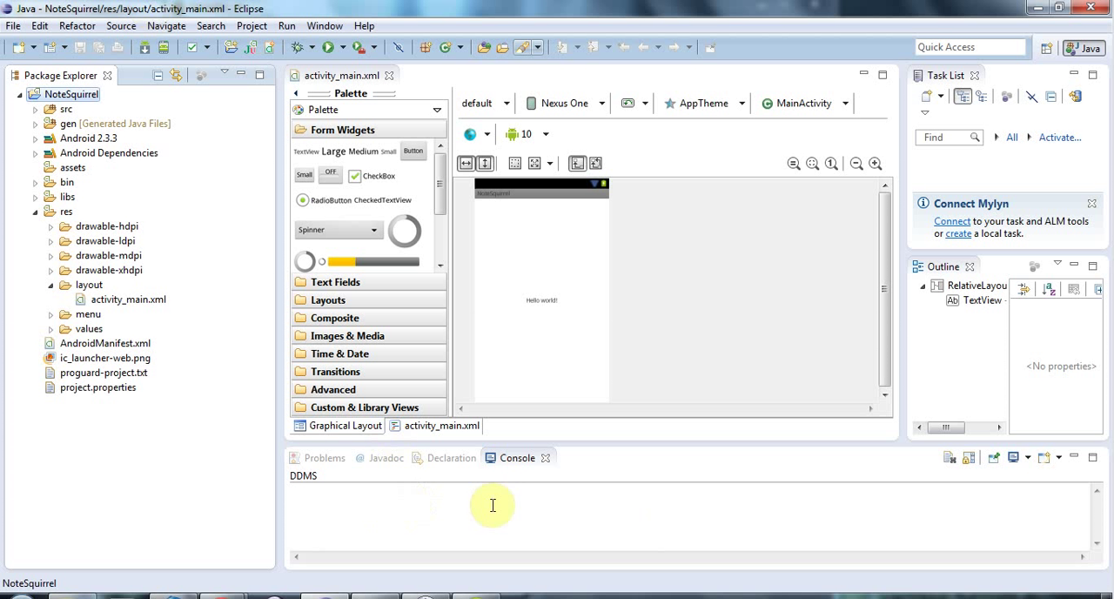
pyautogui.moveTo(1013, 497)
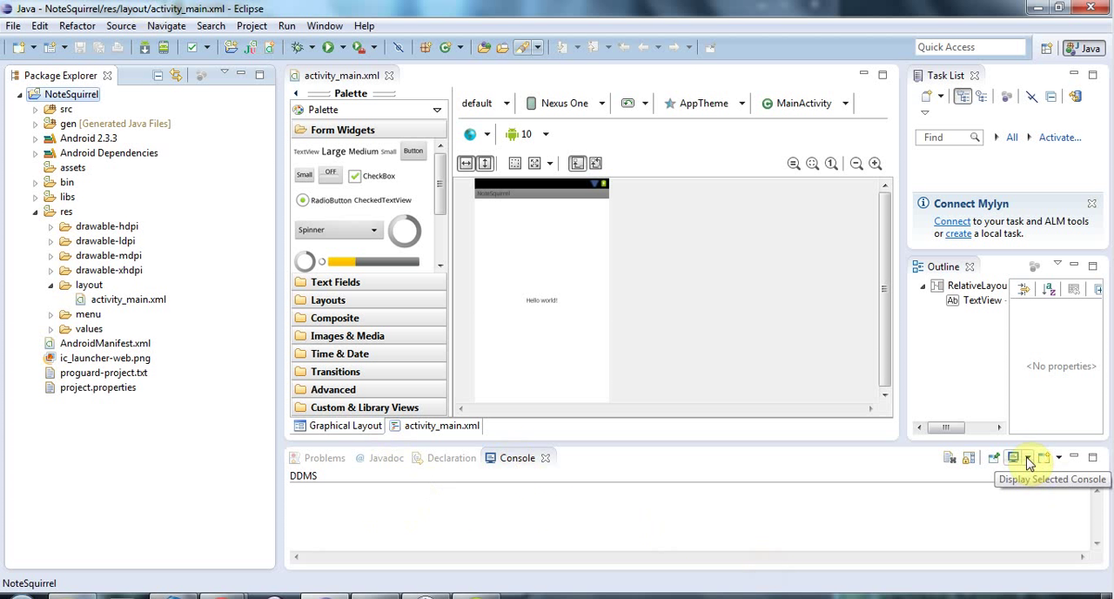
# Switch the Console view to '1 Android' to see the NoteSquirrel install and launch log
pyautogui.click(1058, 457)
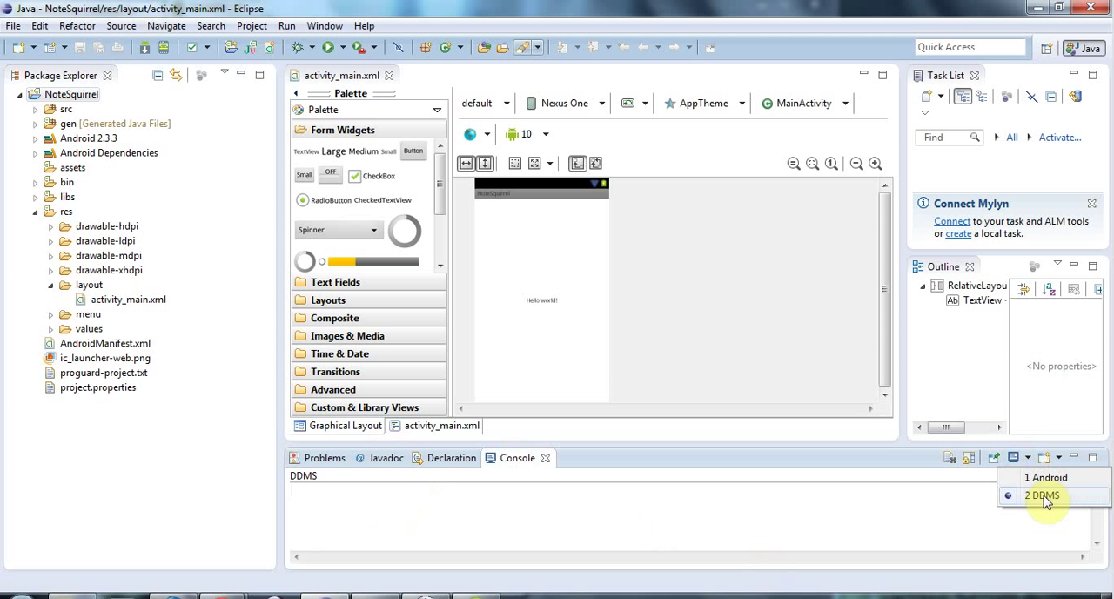
pyautogui.moveTo(1045, 477)
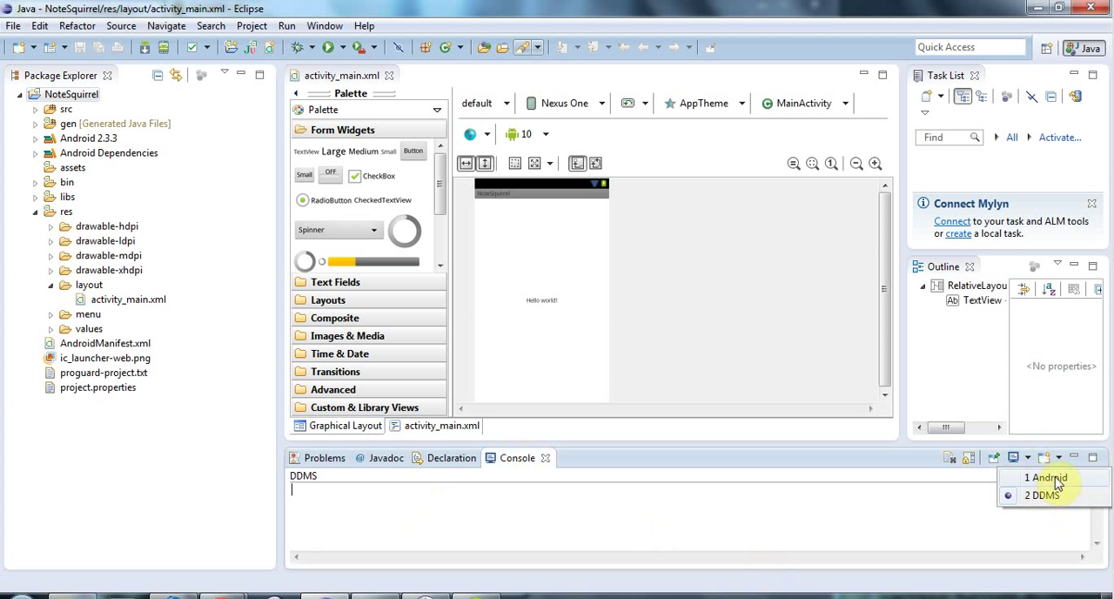
pyautogui.click(1044, 477)
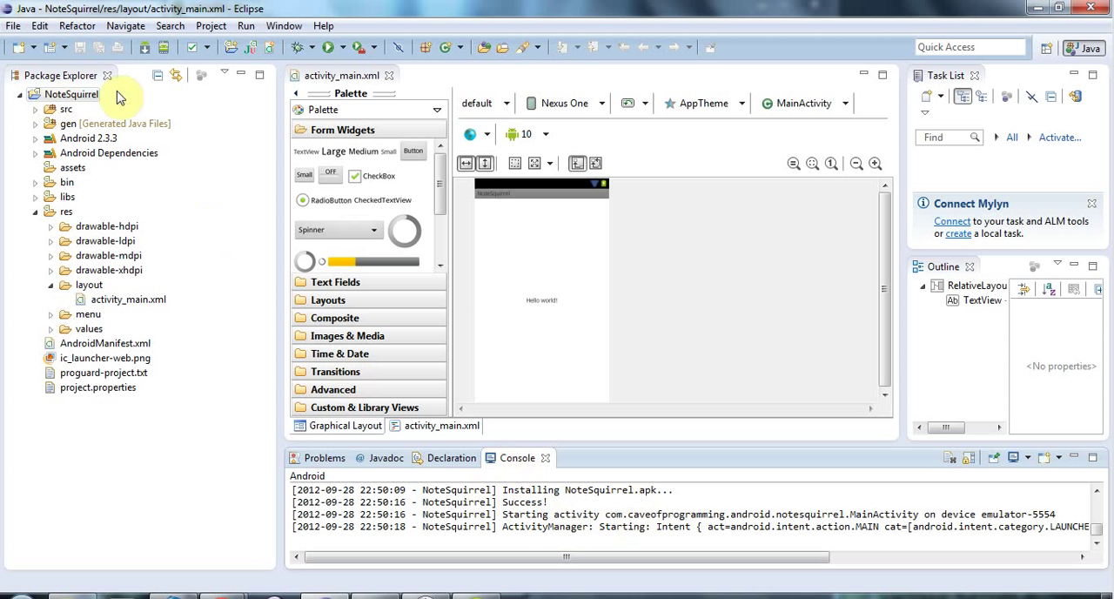
pyautogui.moveTo(195, 230)
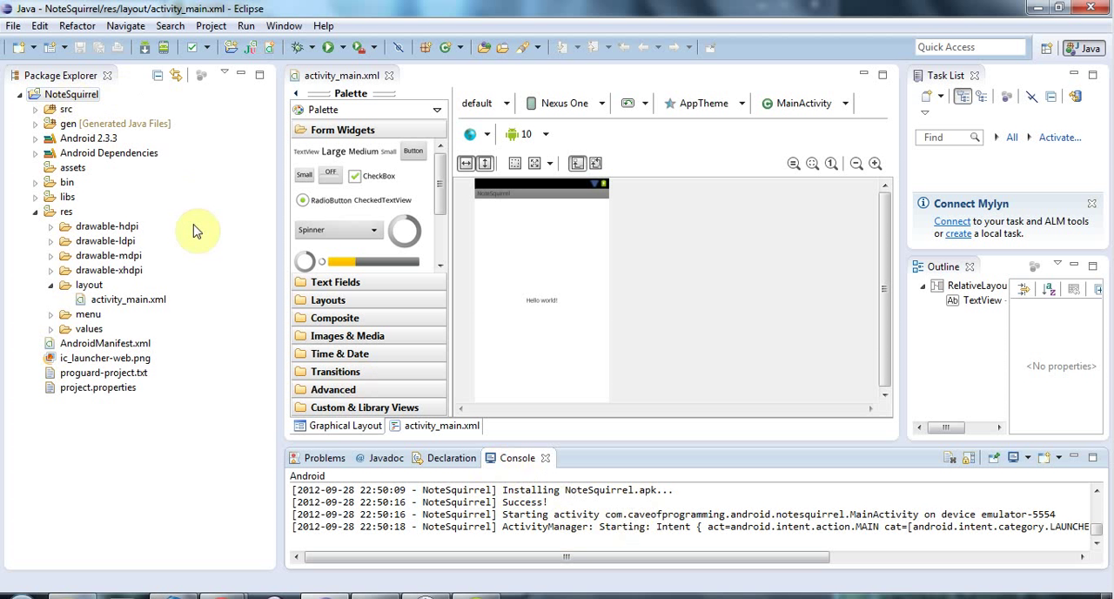
pyautogui.moveTo(200, 192)
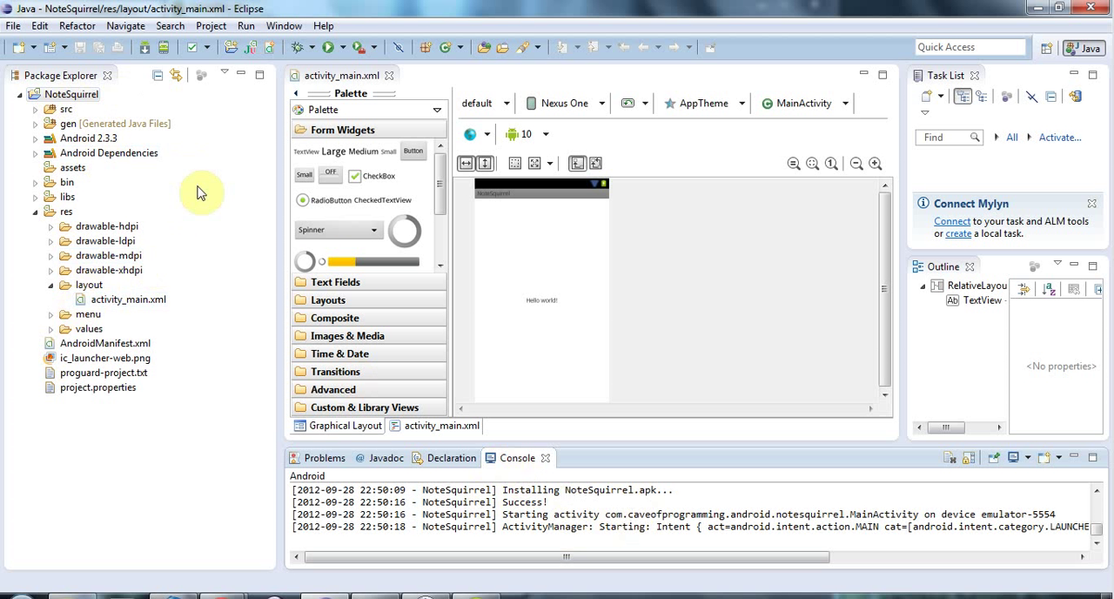
pyautogui.moveTo(293, 7)
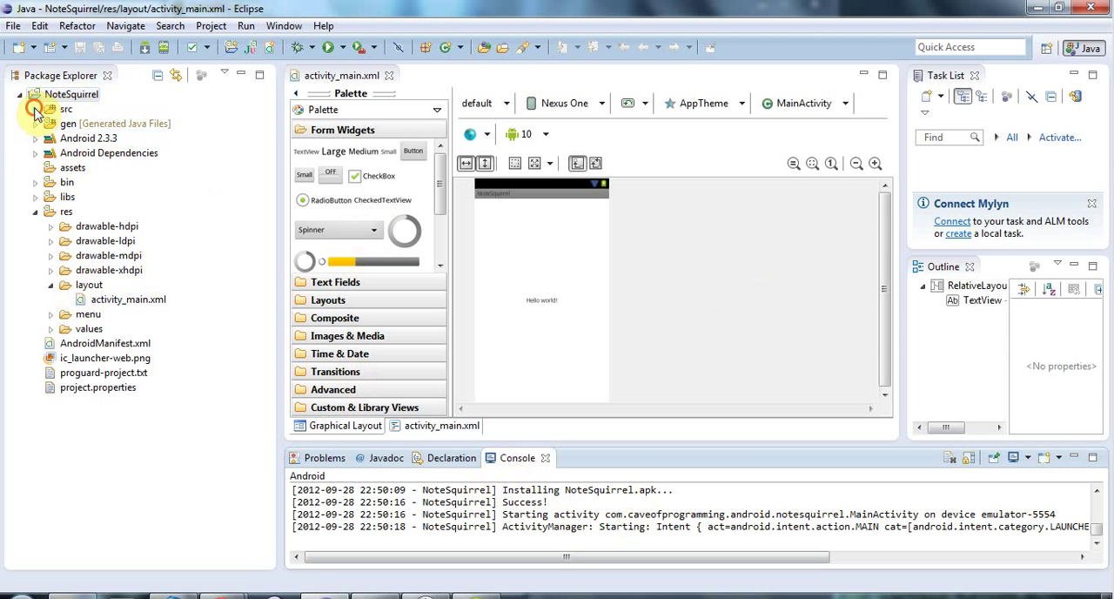
# Expand the src folder in Package Explorer to reach MainActivity.java
pyautogui.click(37, 108)
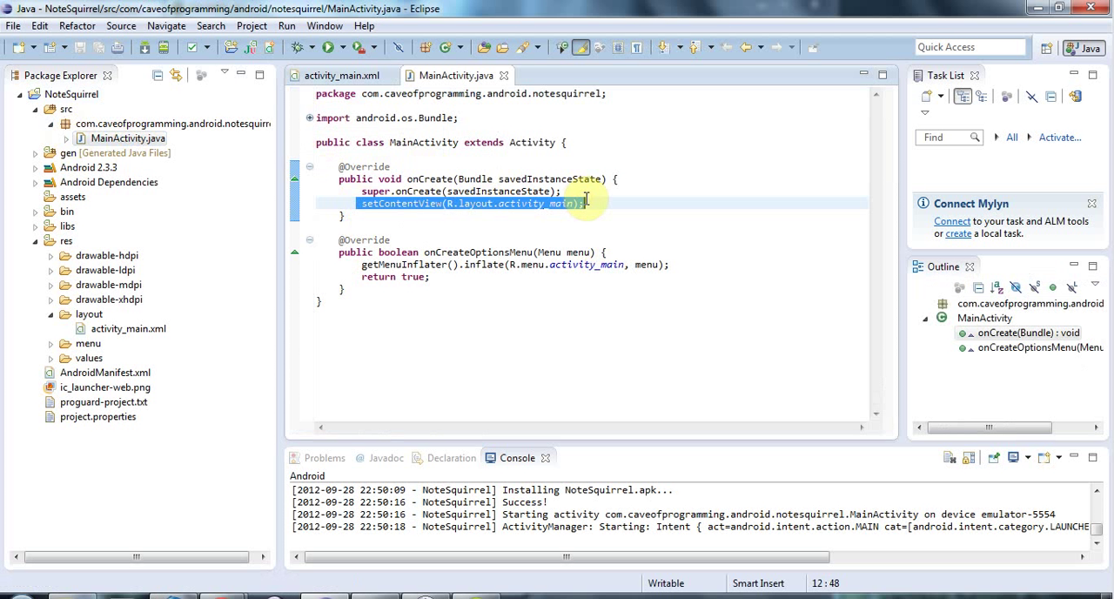
pyautogui.moveTo(451, 225)
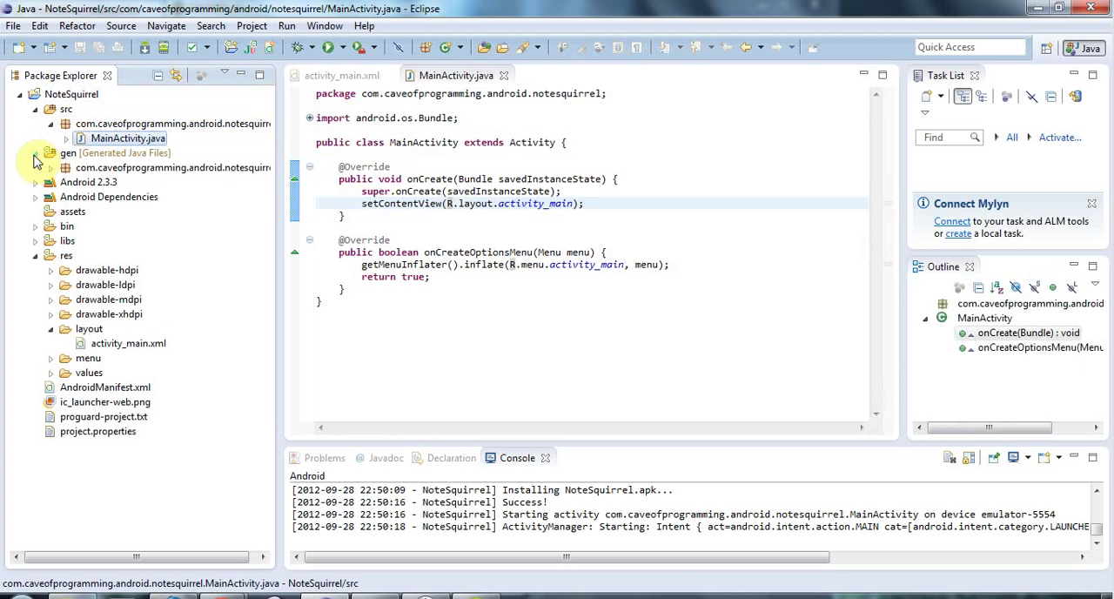
pyautogui.click(51, 167)
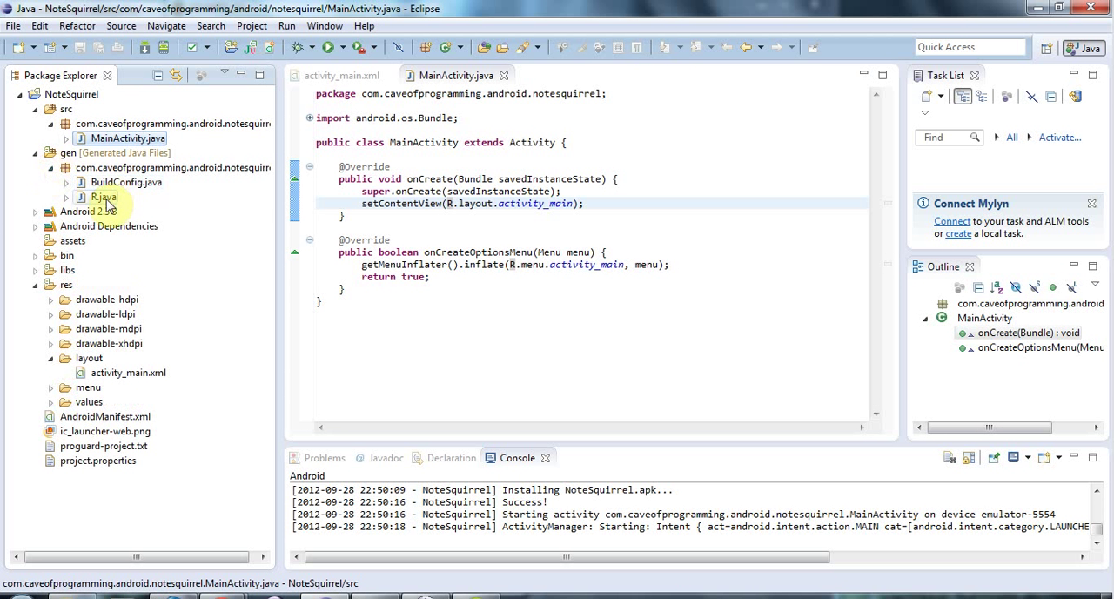
pyautogui.doubleClick(102, 197)
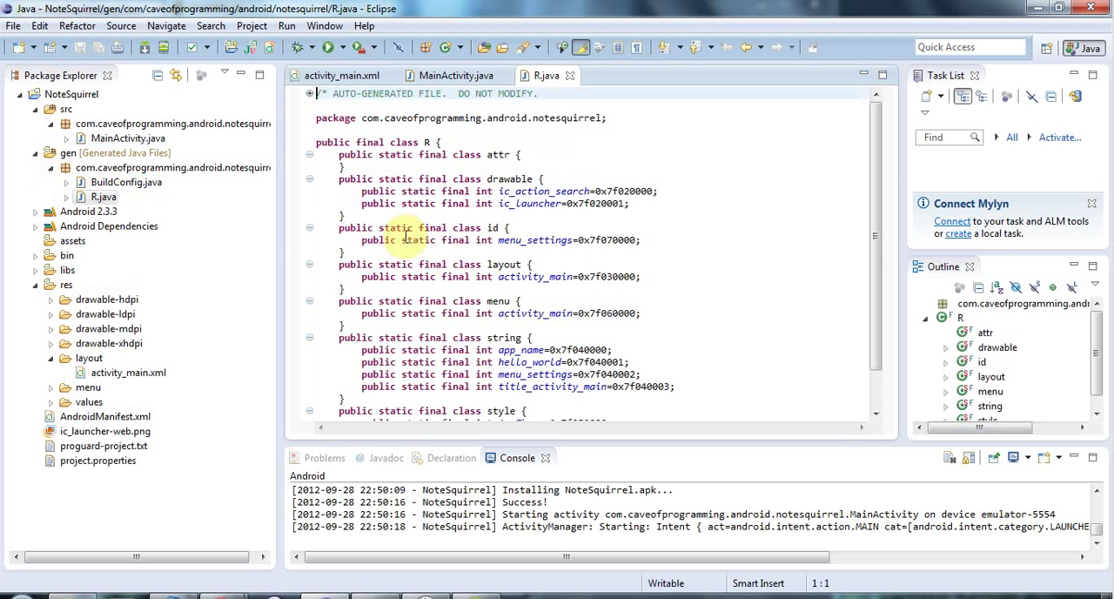
pyautogui.moveTo(876, 202)
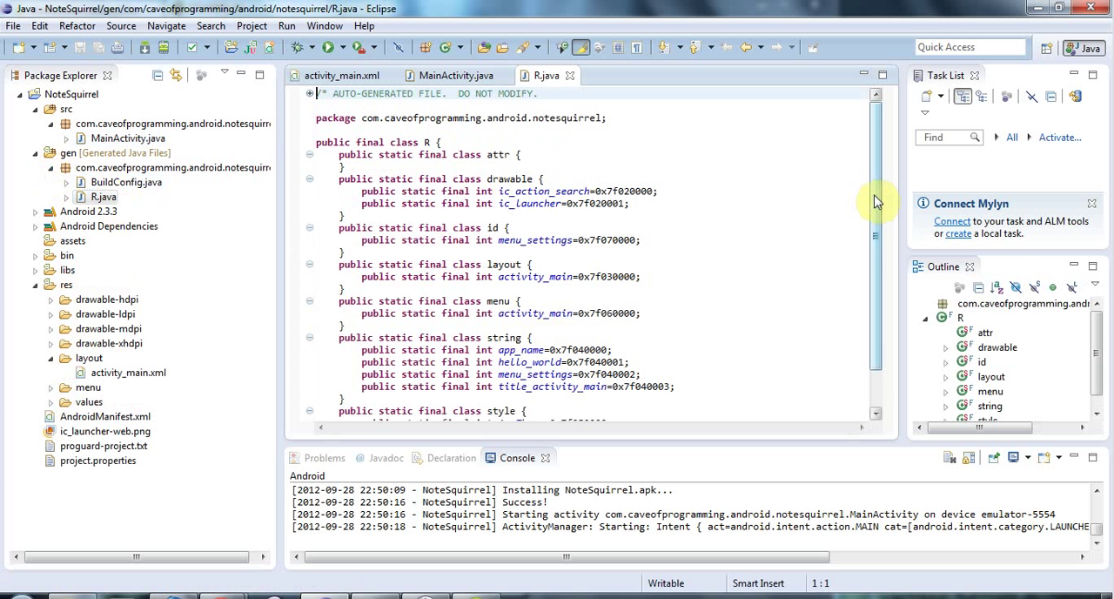
pyautogui.scroll(-3)
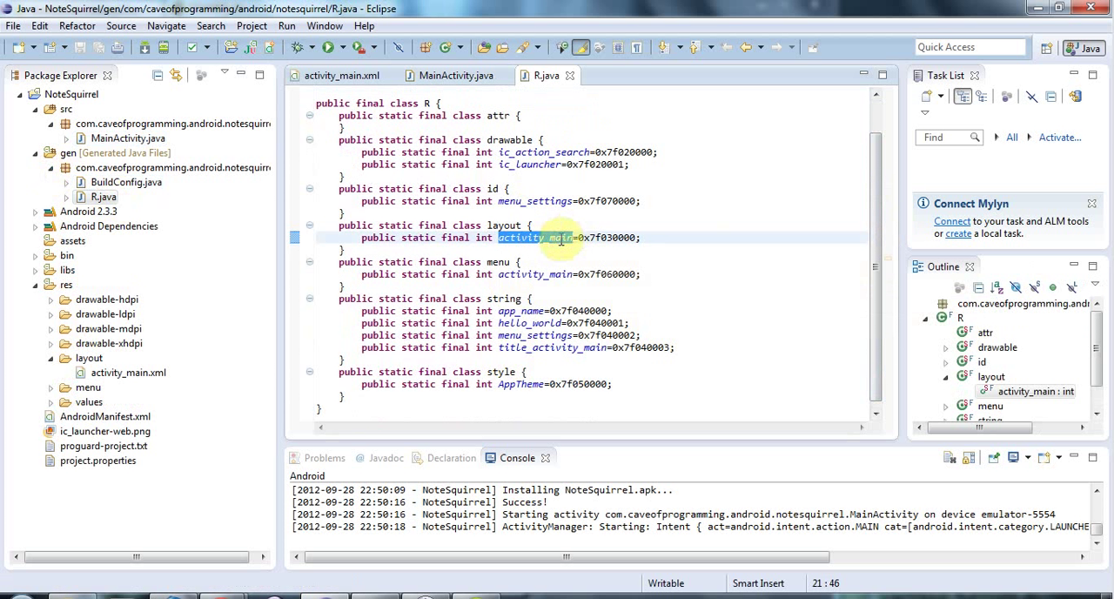
pyautogui.moveTo(571, 76)
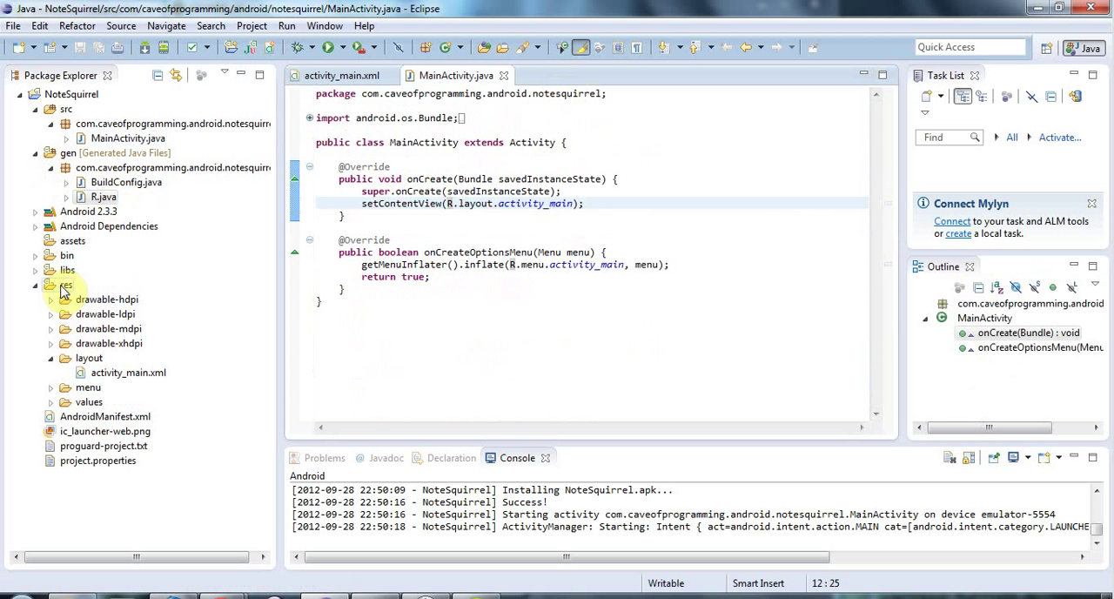
pyautogui.moveTo(145, 319)
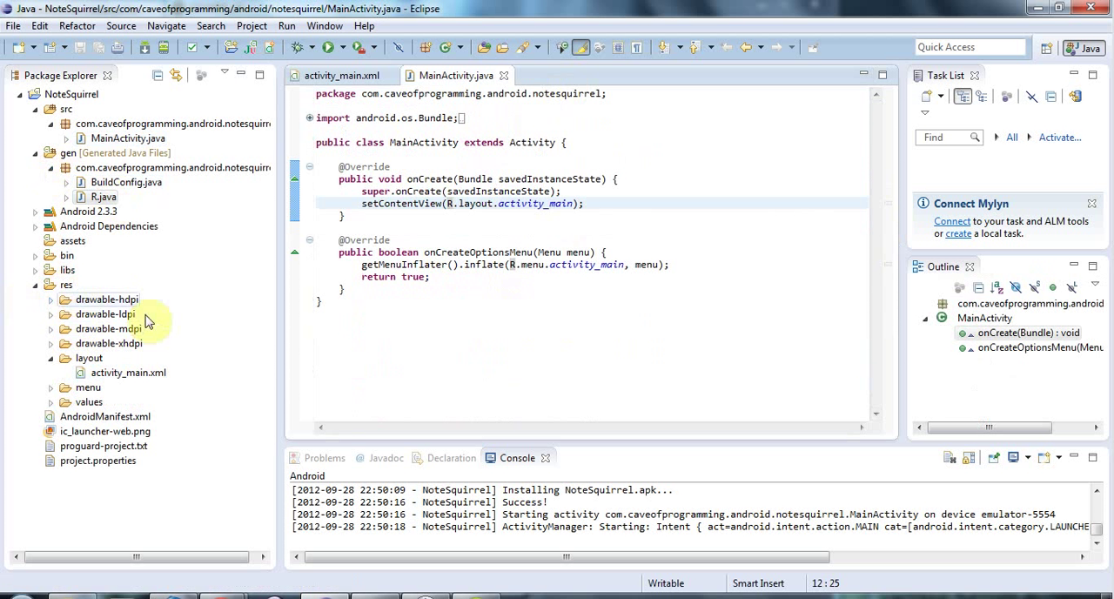
pyautogui.moveTo(226, 315)
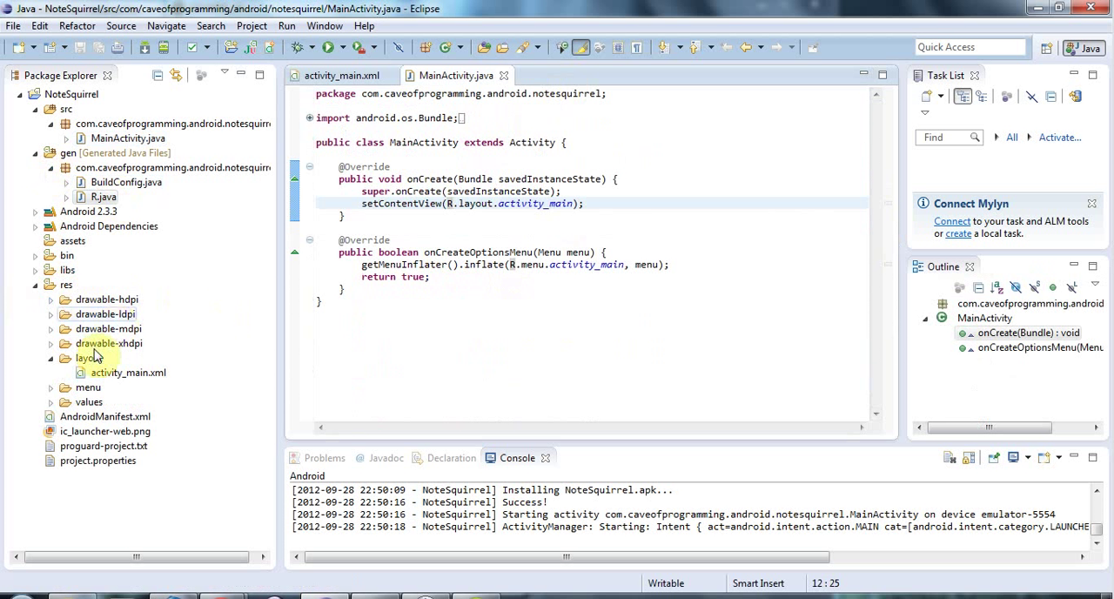
# Open res/layout/activity_main.xml in the Graphical Layout editor showing 'Hello world!'
pyautogui.click(50, 358)
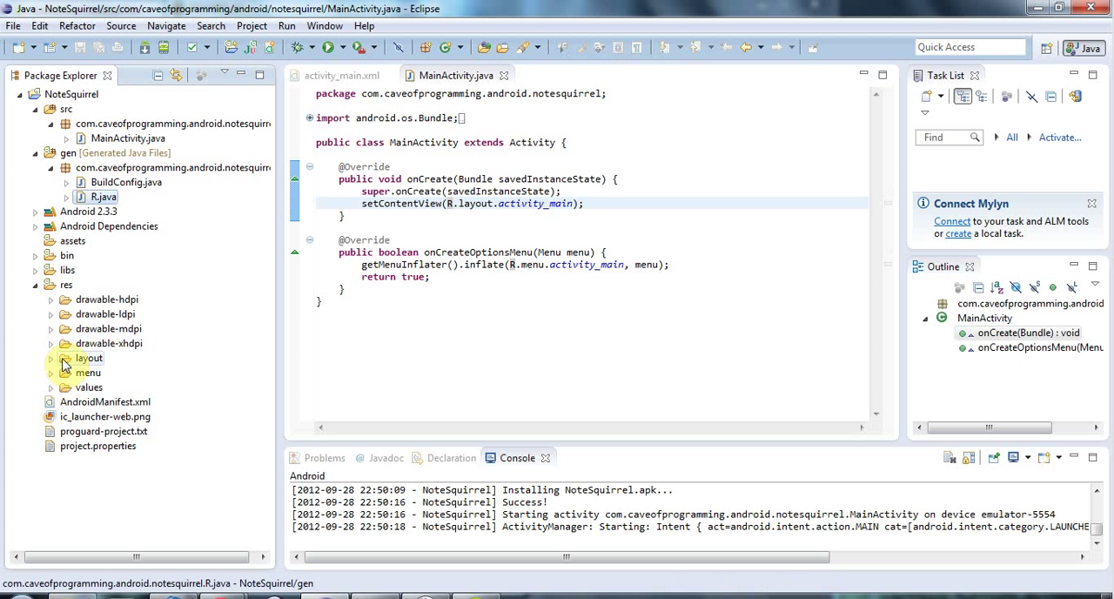
pyautogui.click(50, 358)
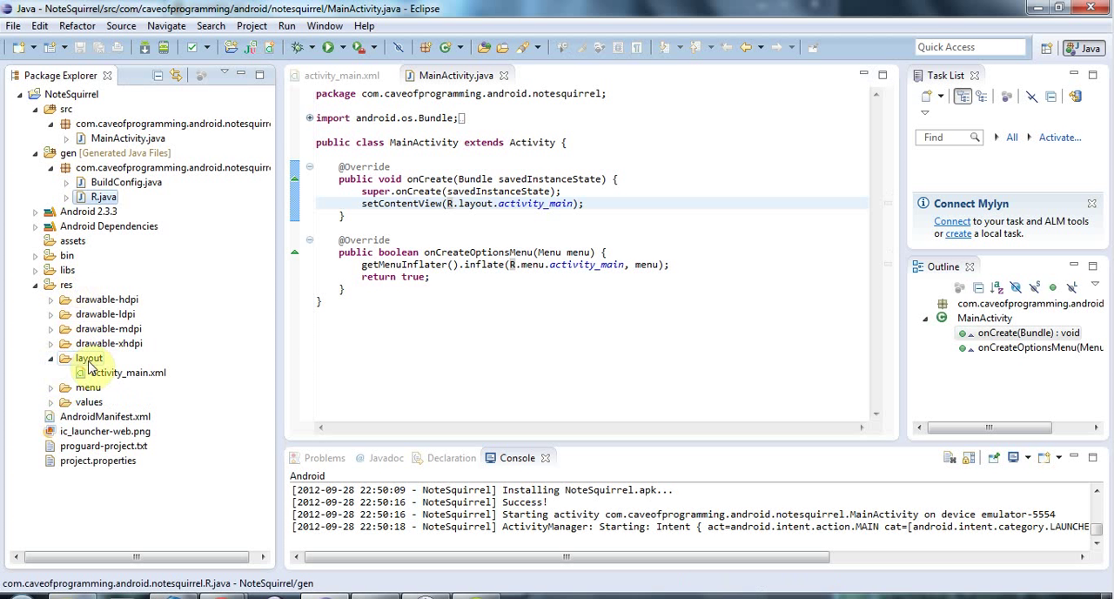
pyautogui.click(126, 373)
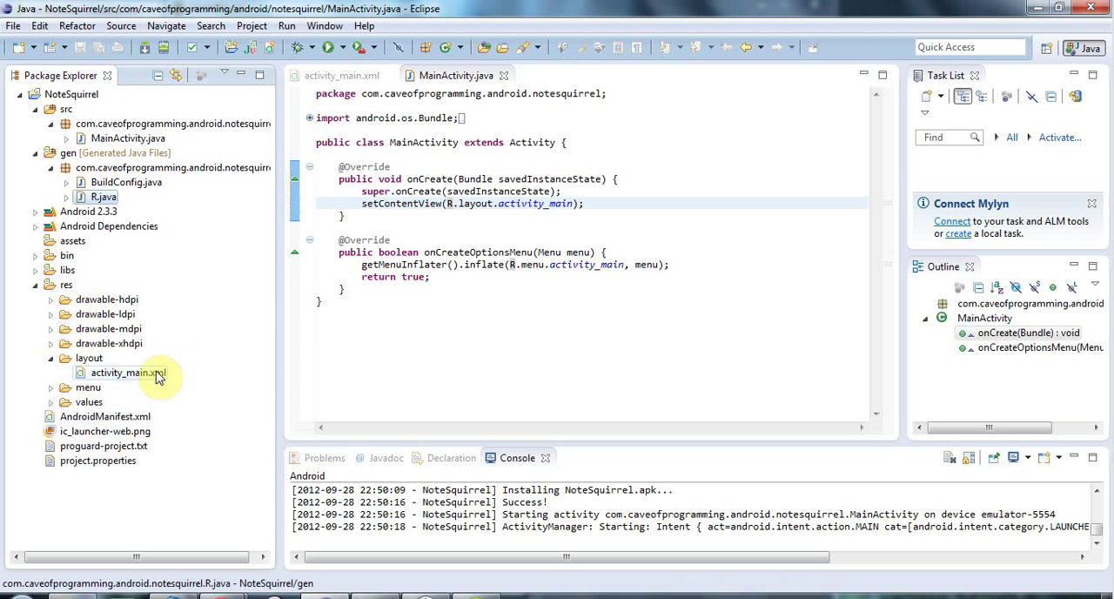
pyautogui.doubleClick(122, 373)
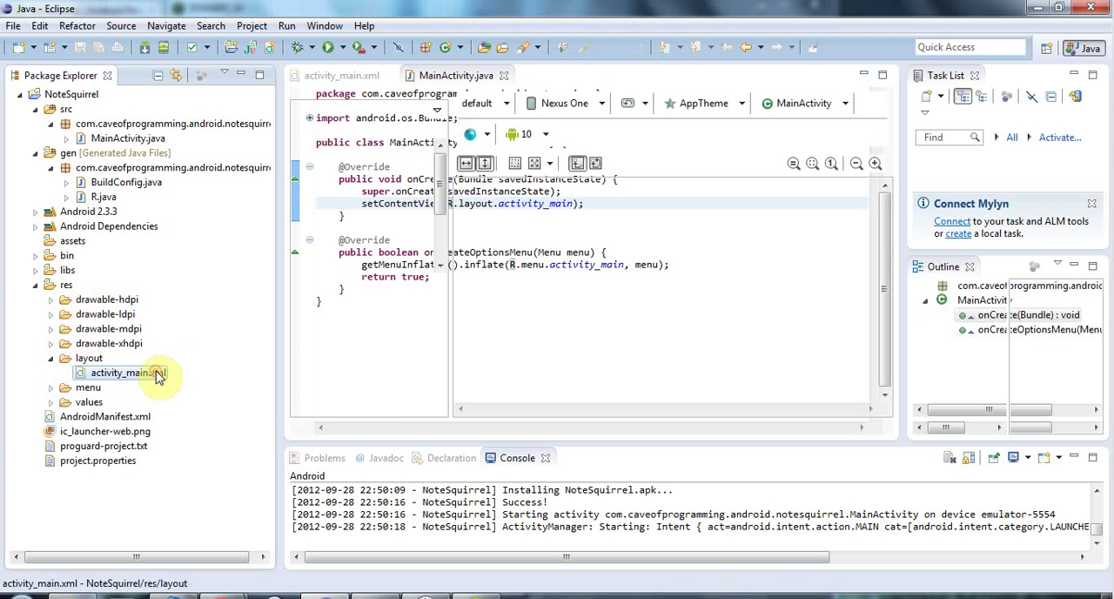
pyautogui.doubleClick(128, 372)
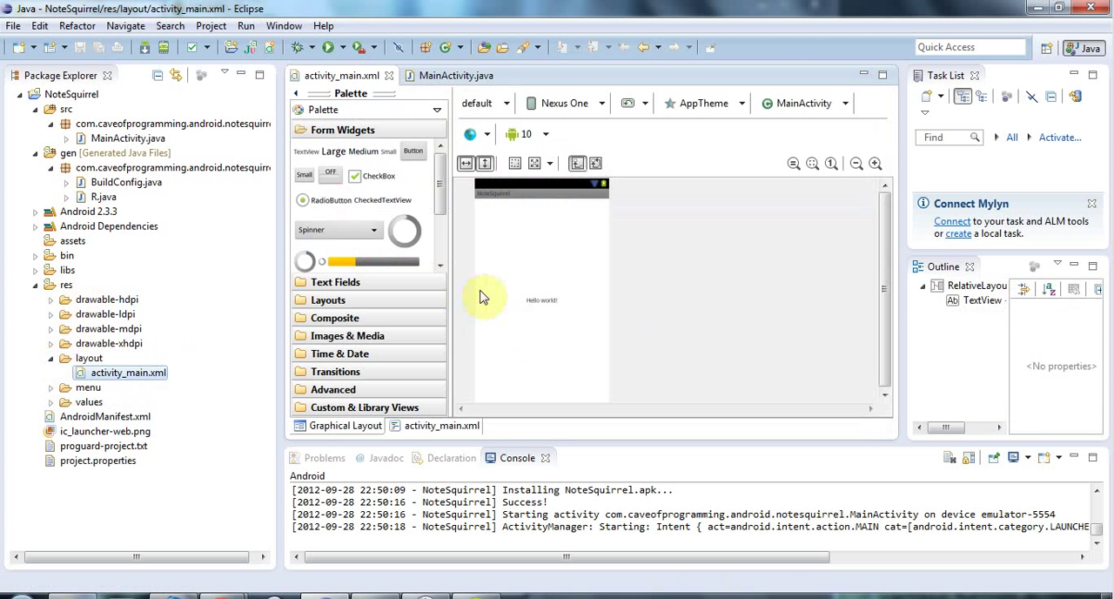
pyautogui.moveTo(733, 318)
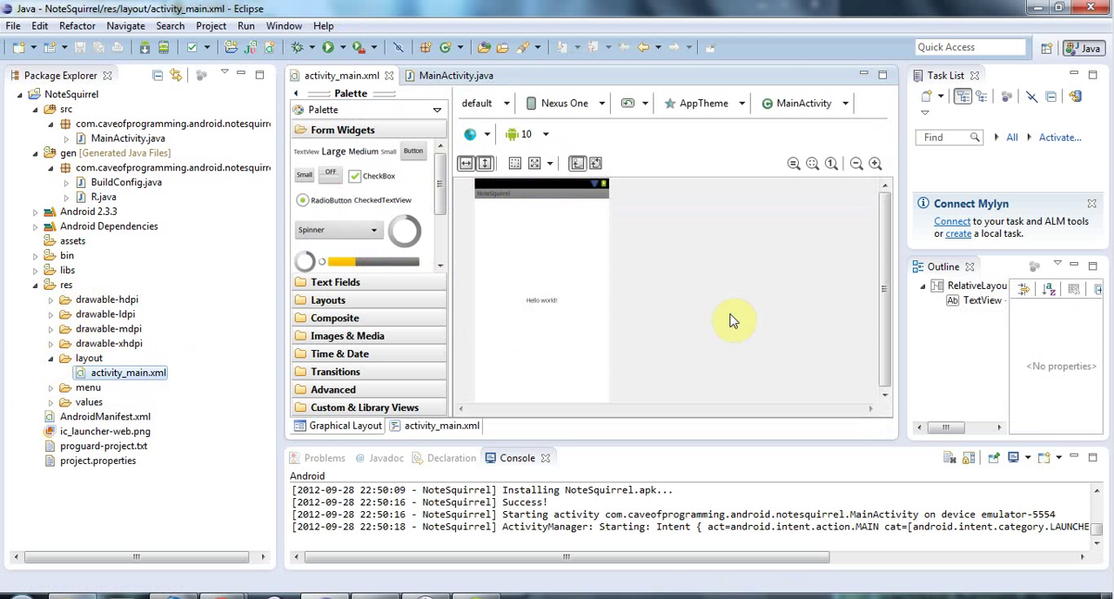
pyautogui.moveTo(797, 284)
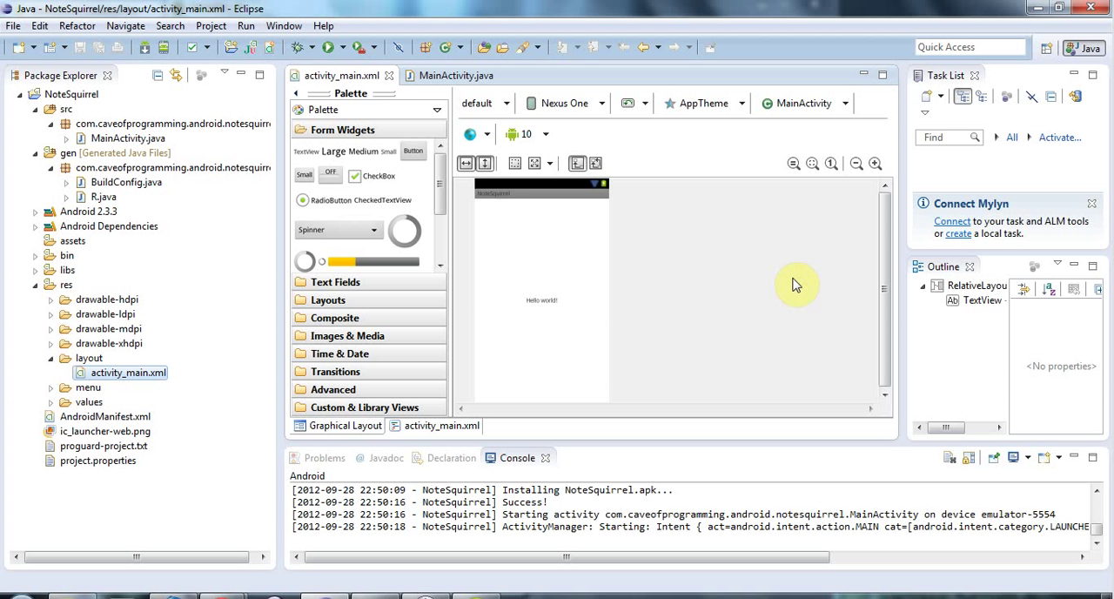
pyautogui.moveTo(673, 253)
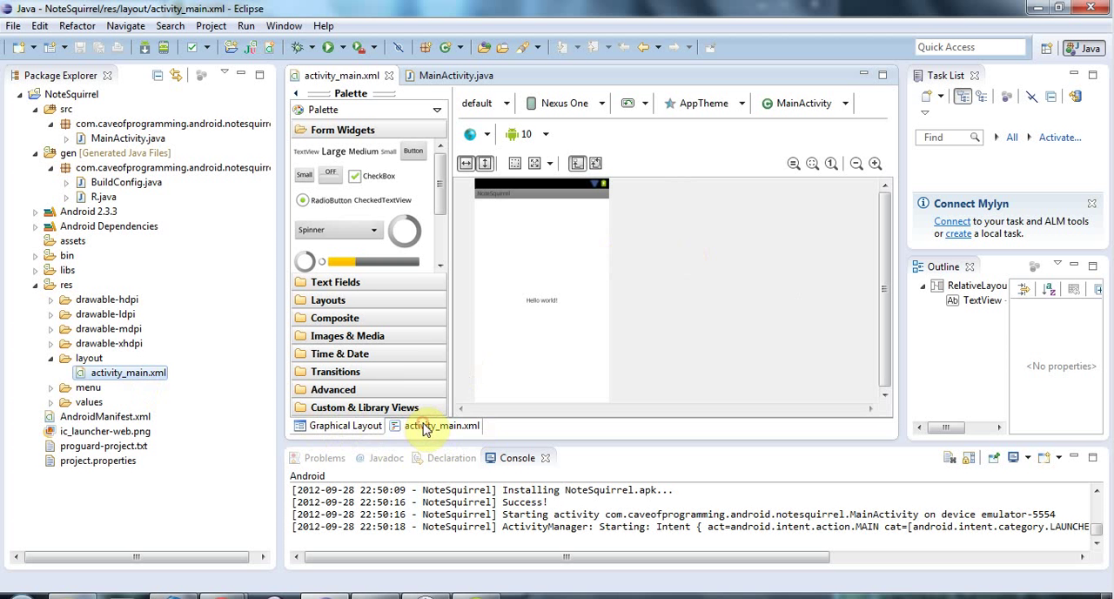
# Show activity_main.xml as XML source with its RelativeLayout and TextView markup
pyautogui.click(441, 426)
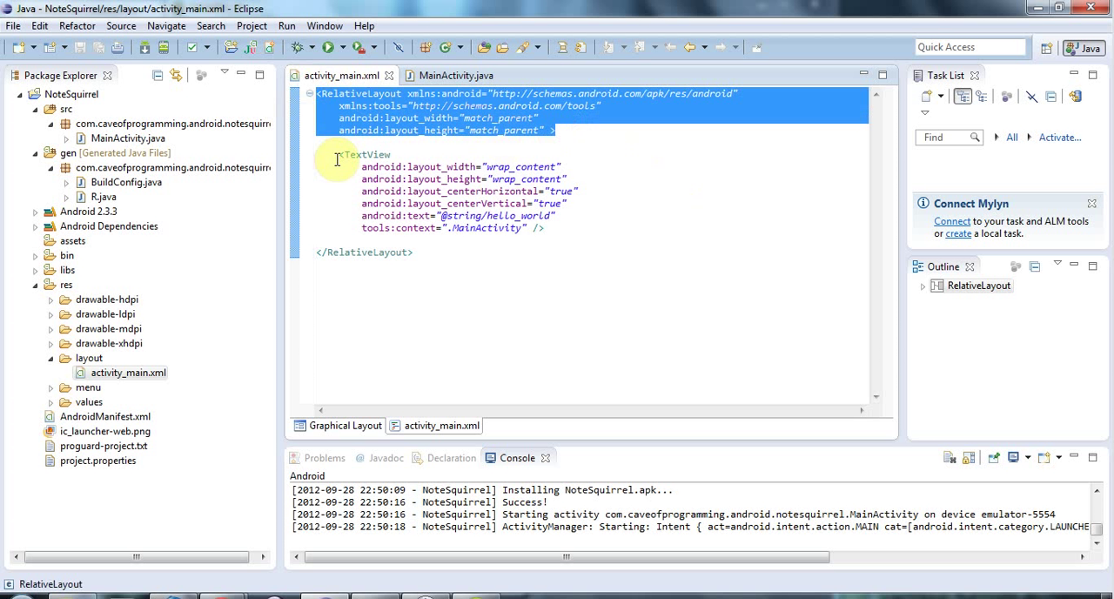
pyautogui.moveTo(352, 154)
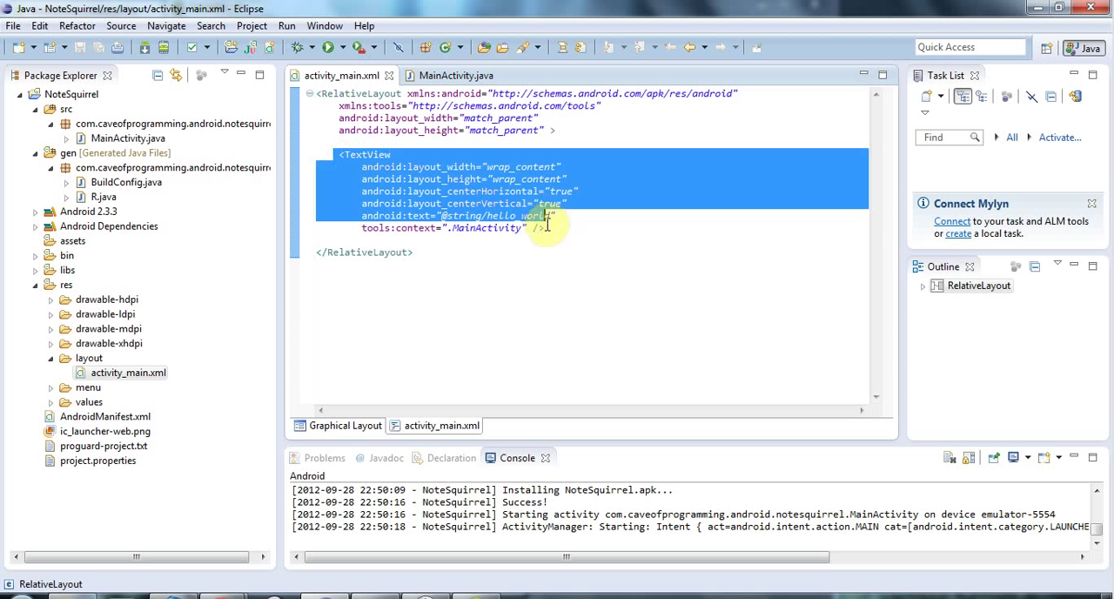
pyautogui.click(541, 227)
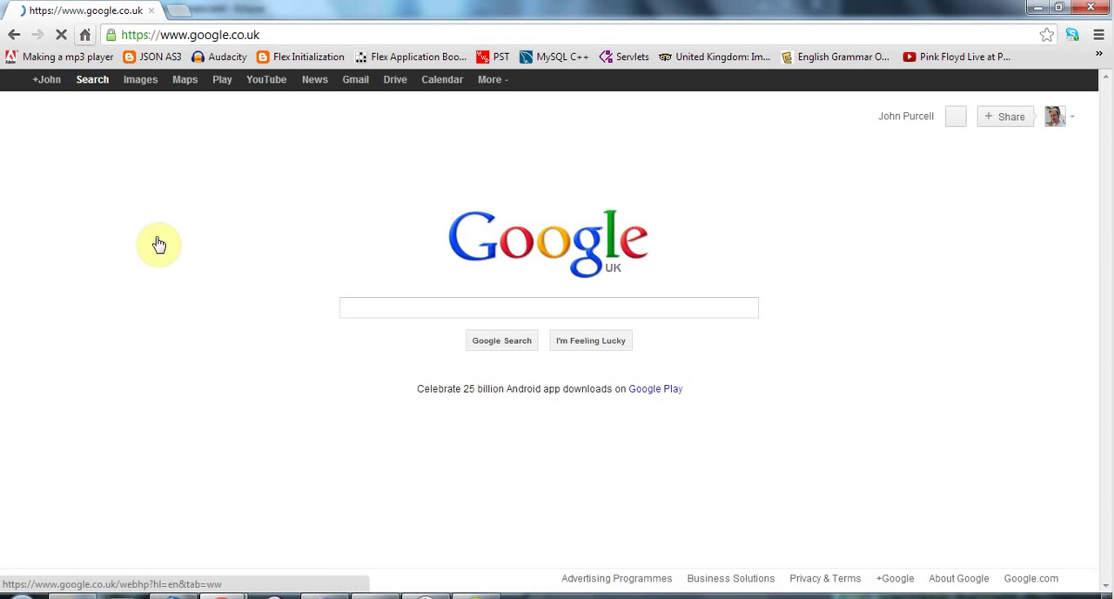
# Search 'android view' and open the 'View | Android Developers' reference page
pyautogui.write('android view')
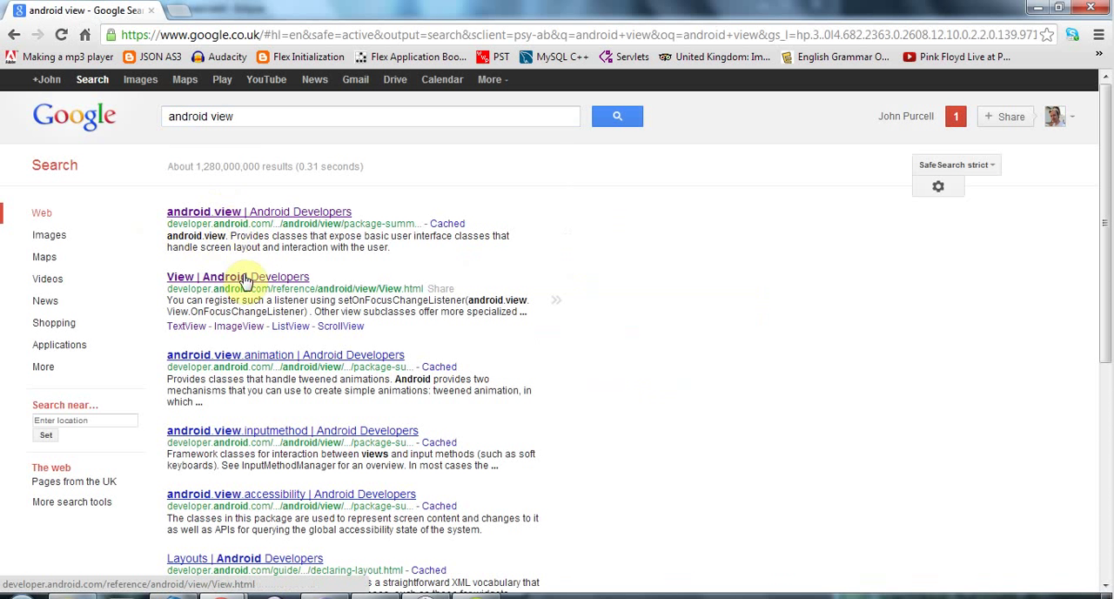
pyautogui.click(238, 277)
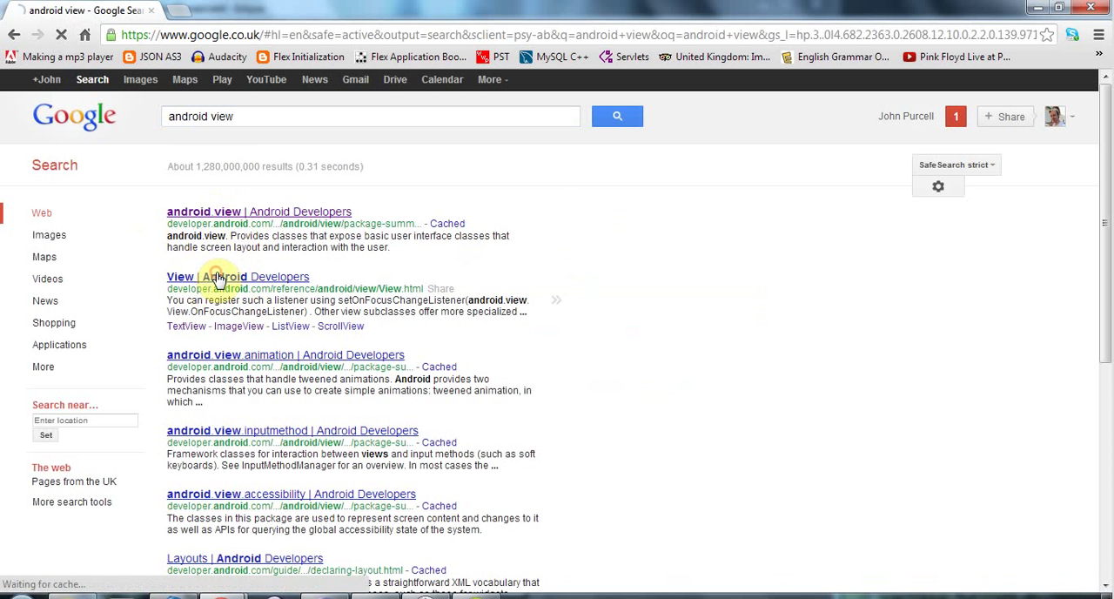
pyautogui.click(180, 276)
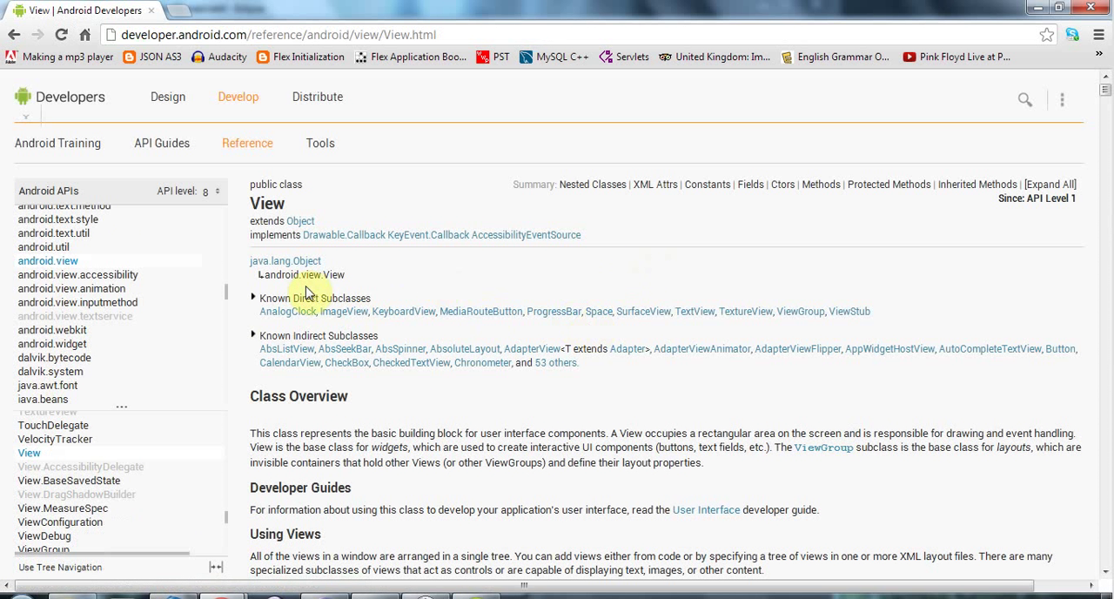
pyautogui.moveTo(389, 321)
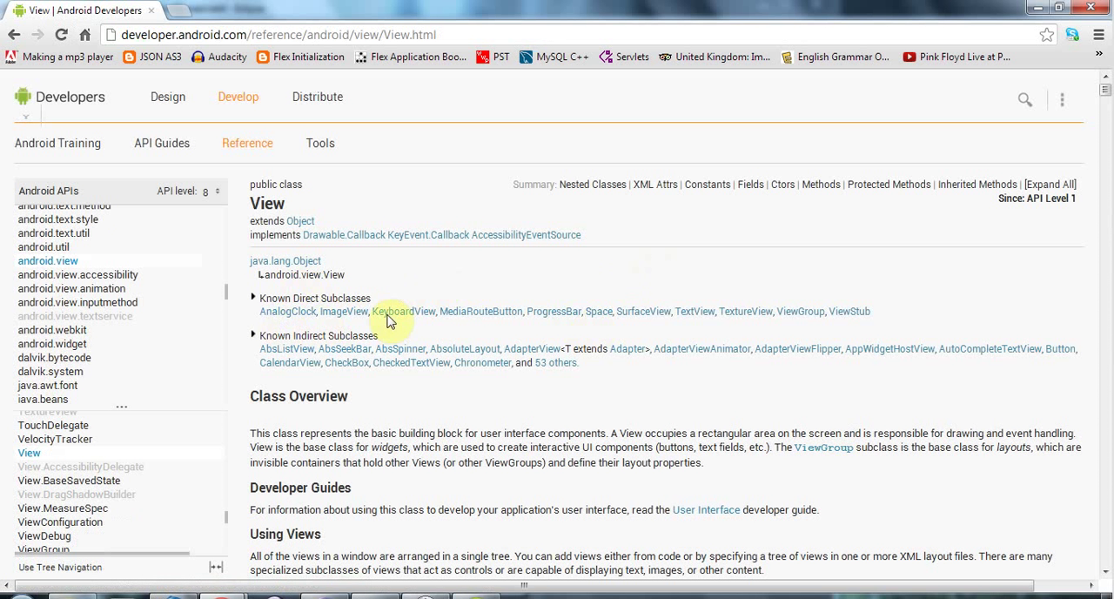
pyautogui.moveTo(614, 387)
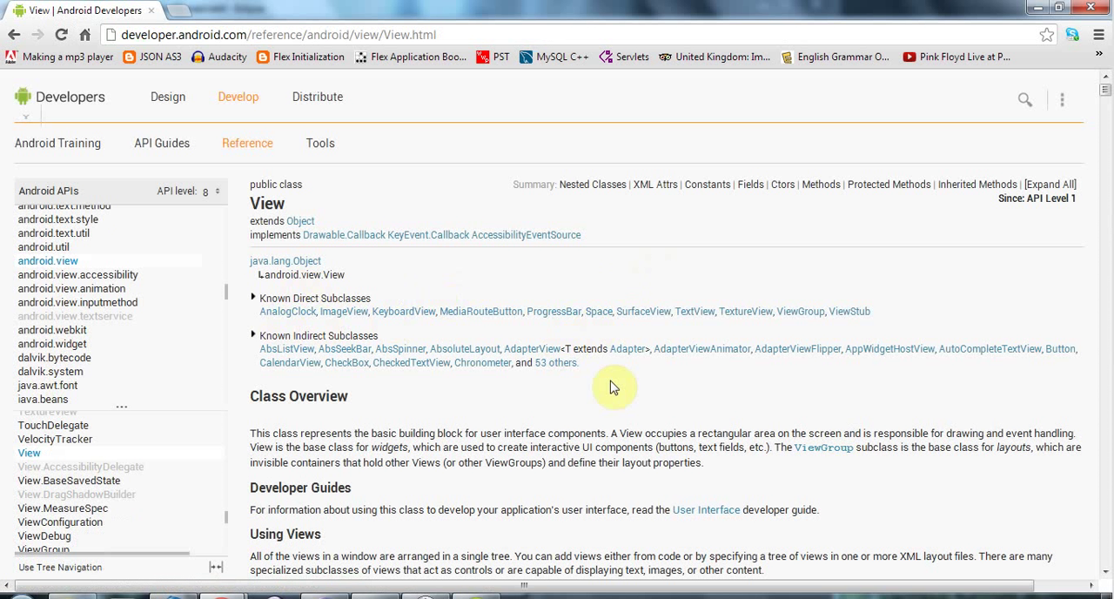
pyautogui.moveTo(556, 362)
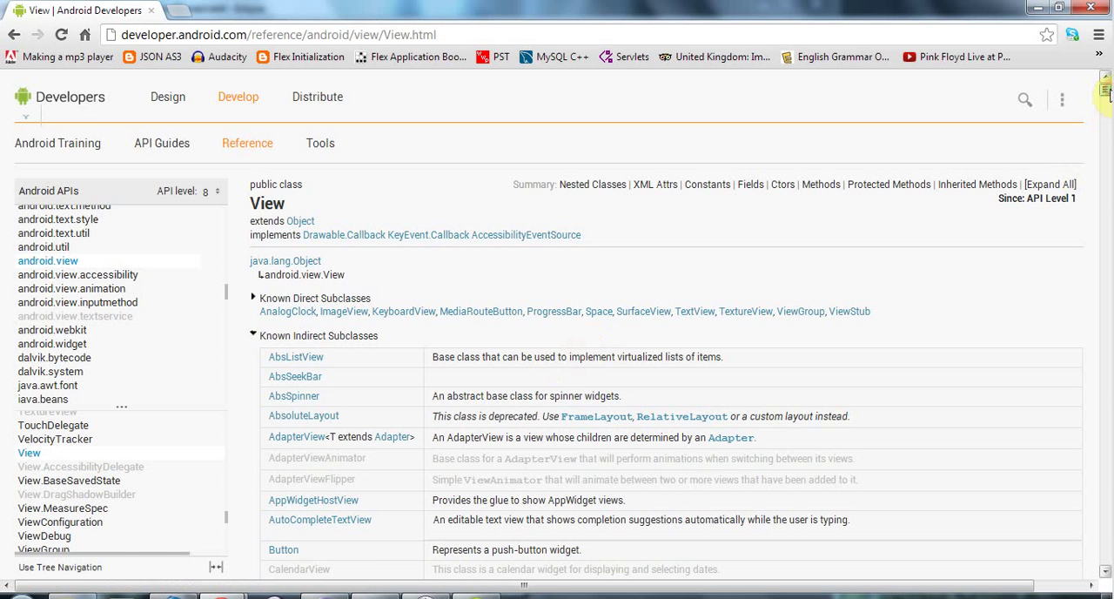
# Scroll the View class's Known Indirect Subclasses list and open the EditText reference
pyautogui.scroll(-3)
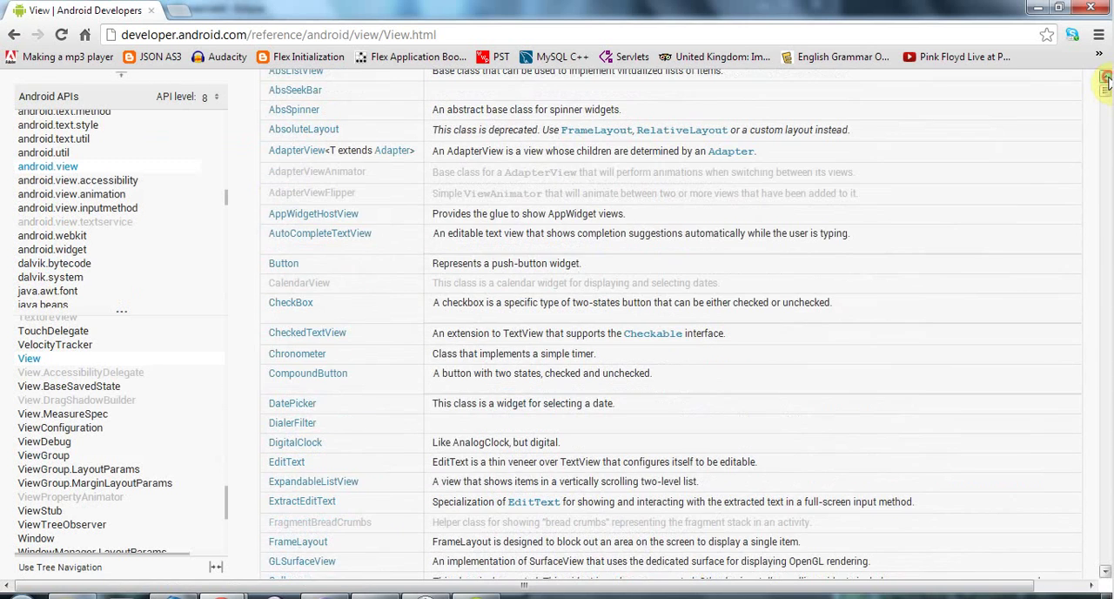
pyautogui.moveTo(769, 253)
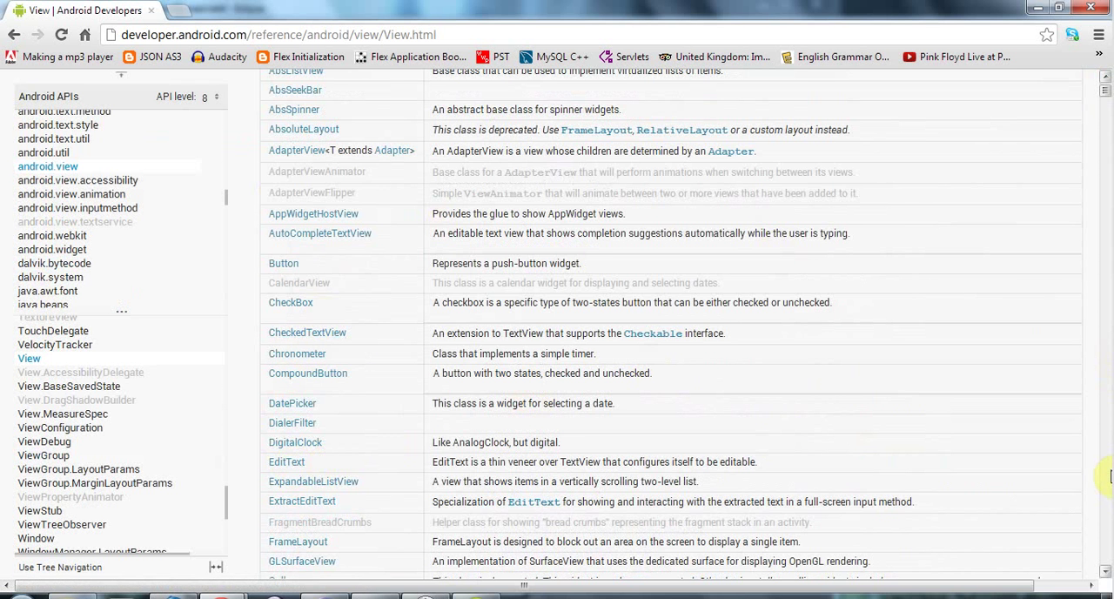
pyautogui.scroll(-3)
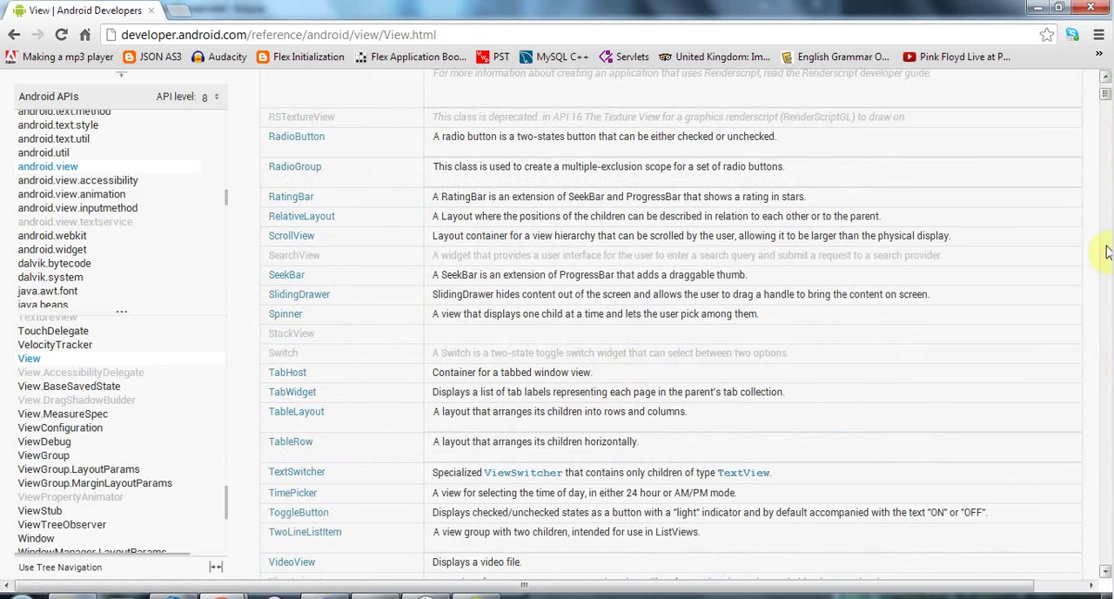
pyautogui.scroll(-3)
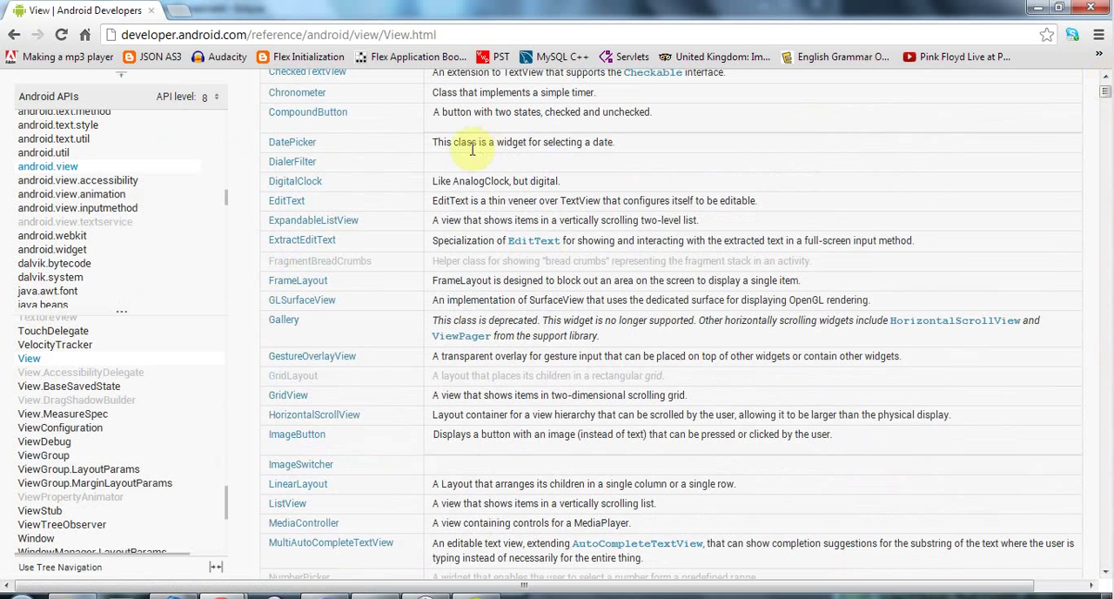
pyautogui.moveTo(287, 200)
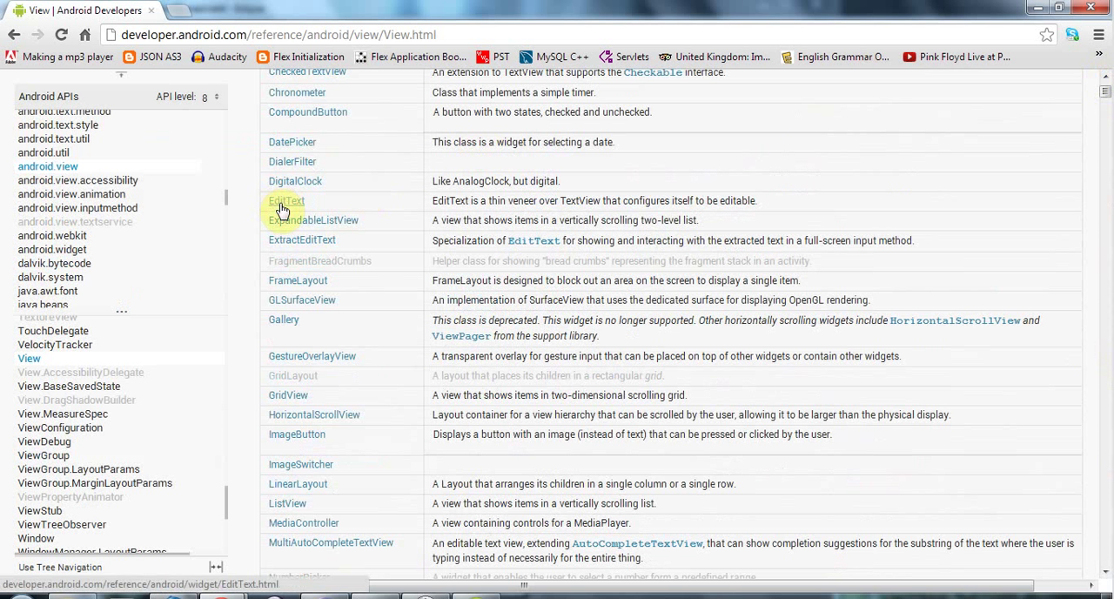
pyautogui.click(285, 201)
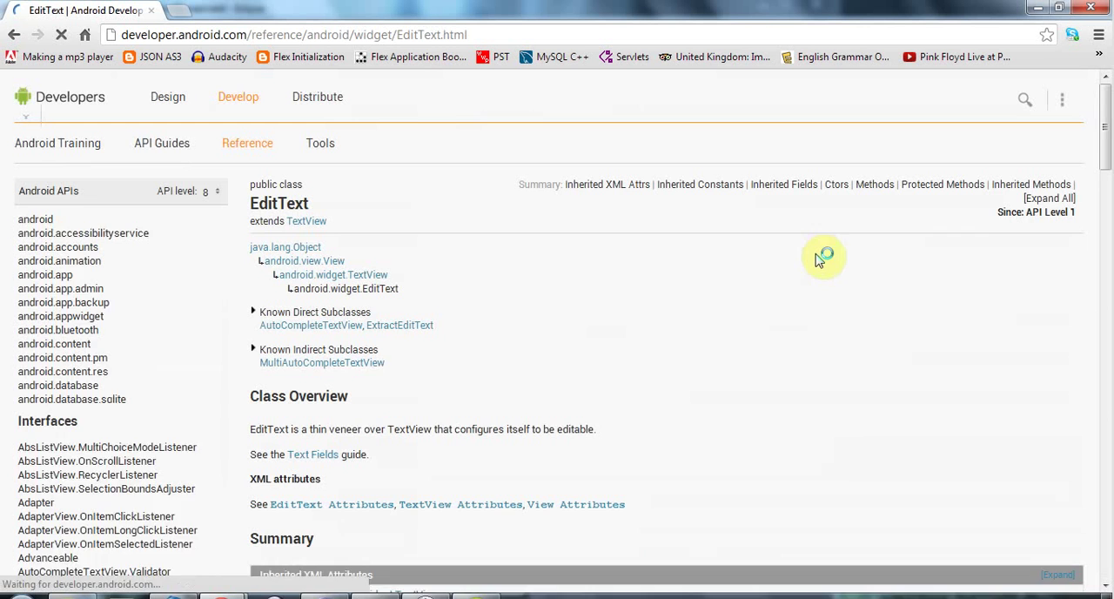
# Scroll through the R.styleable EditText attribute tables on Android Developers
pyautogui.scroll(-3)
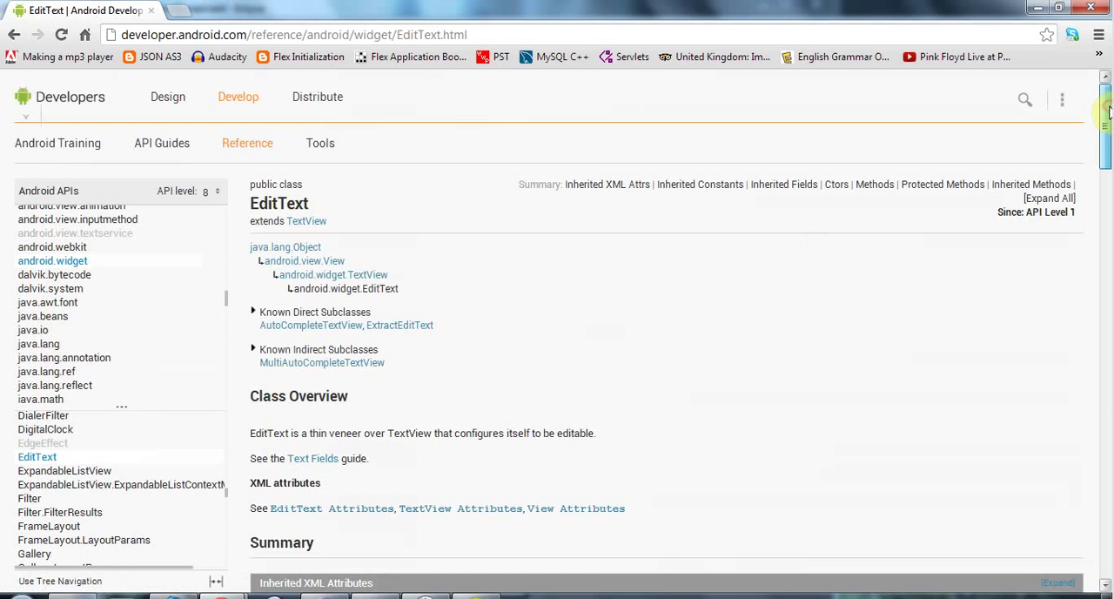
pyautogui.scroll(-3)
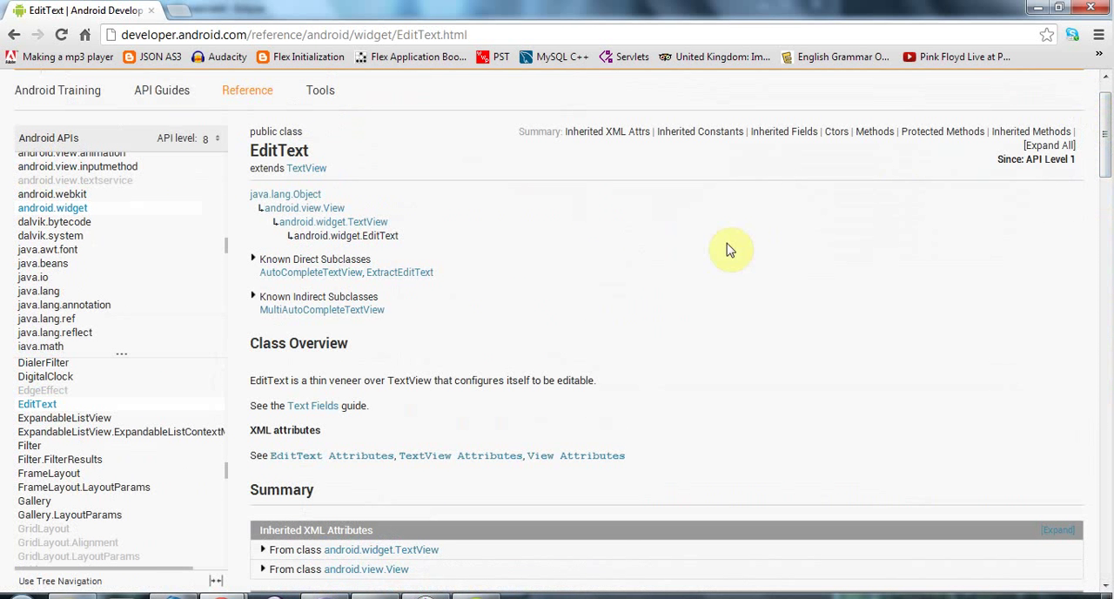
pyautogui.moveTo(284, 430)
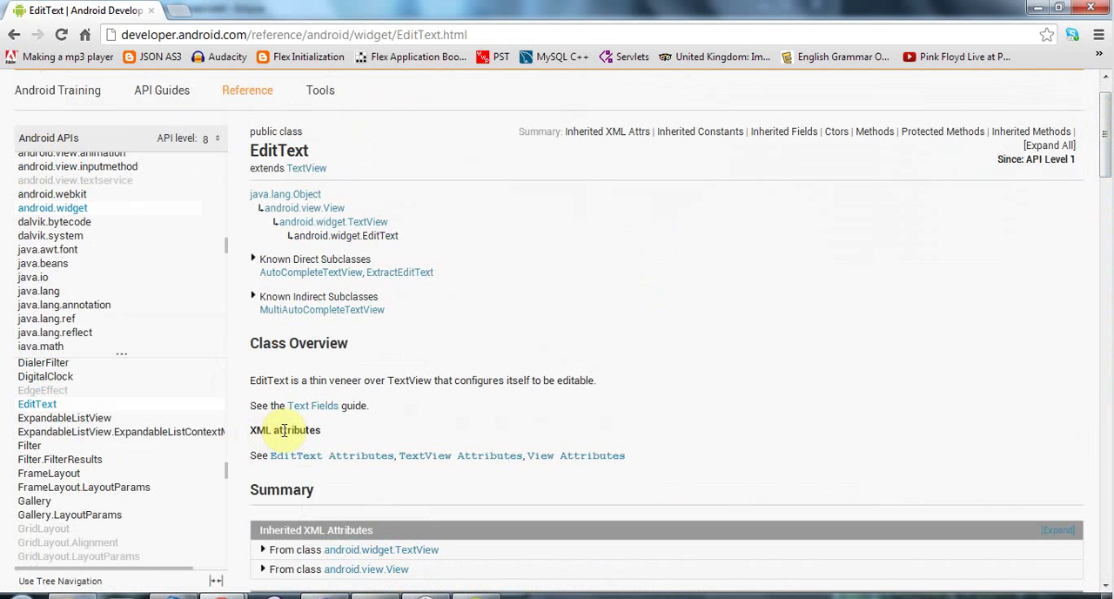
pyautogui.moveTo(329, 465)
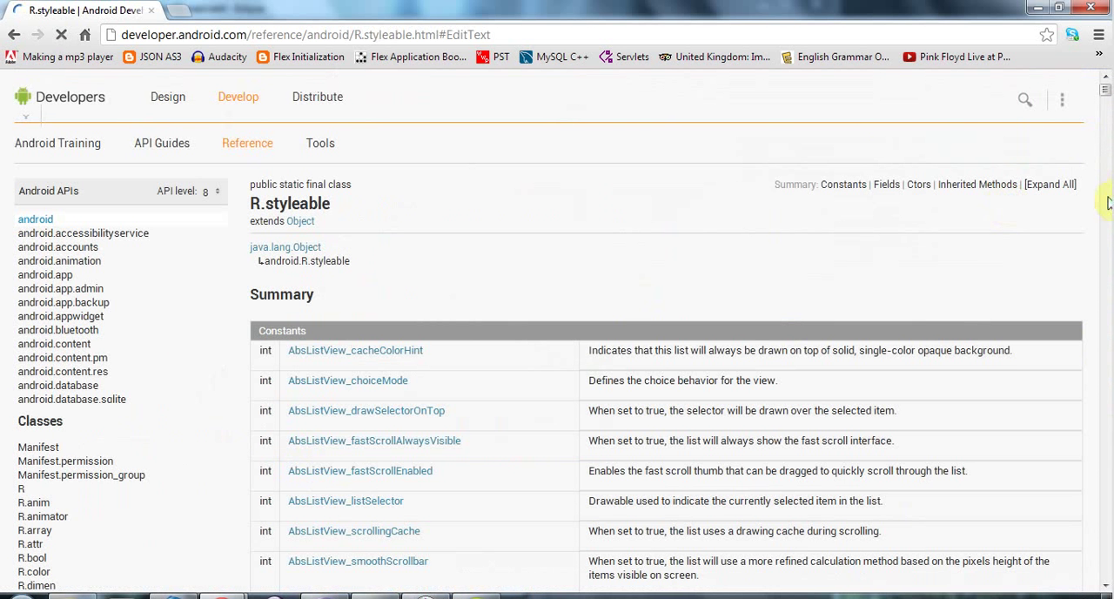
pyautogui.scroll(-3)
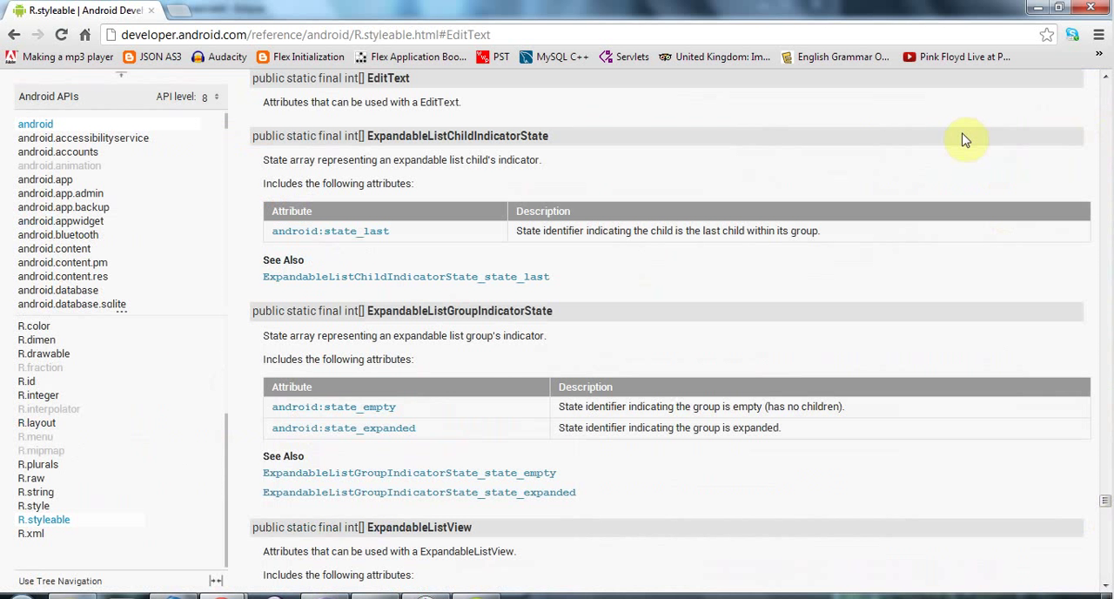
pyautogui.moveTo(1105, 520)
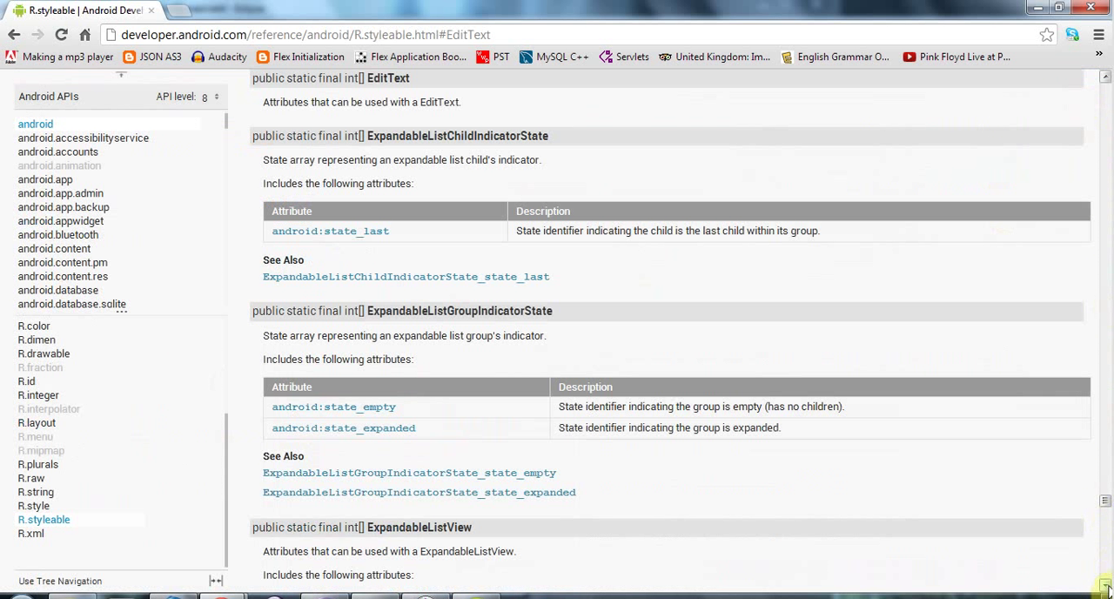
pyautogui.scroll(-3)
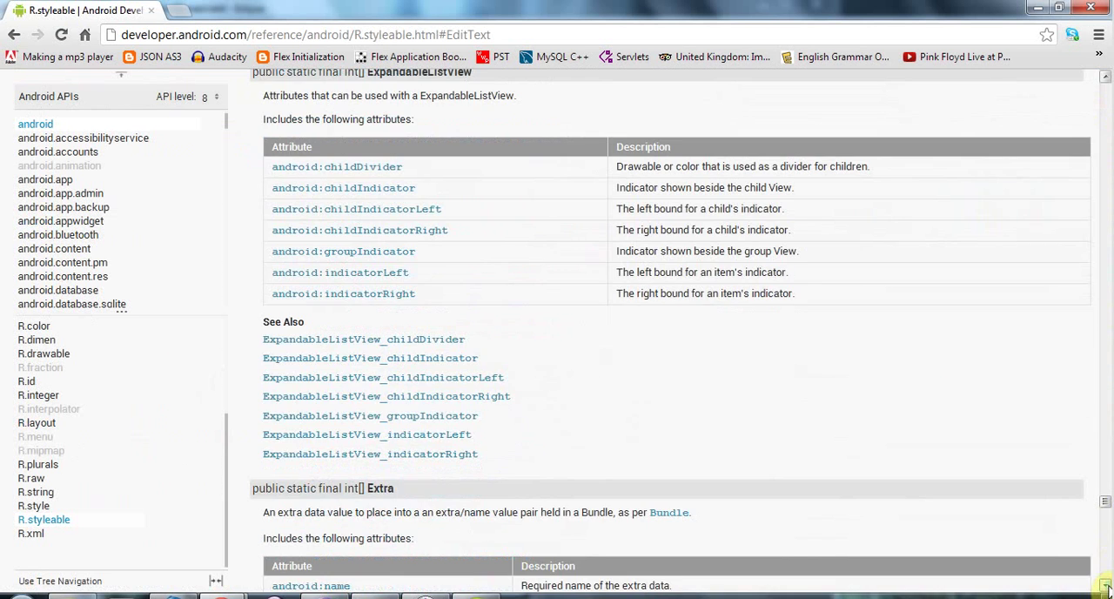
pyautogui.scroll(-3)
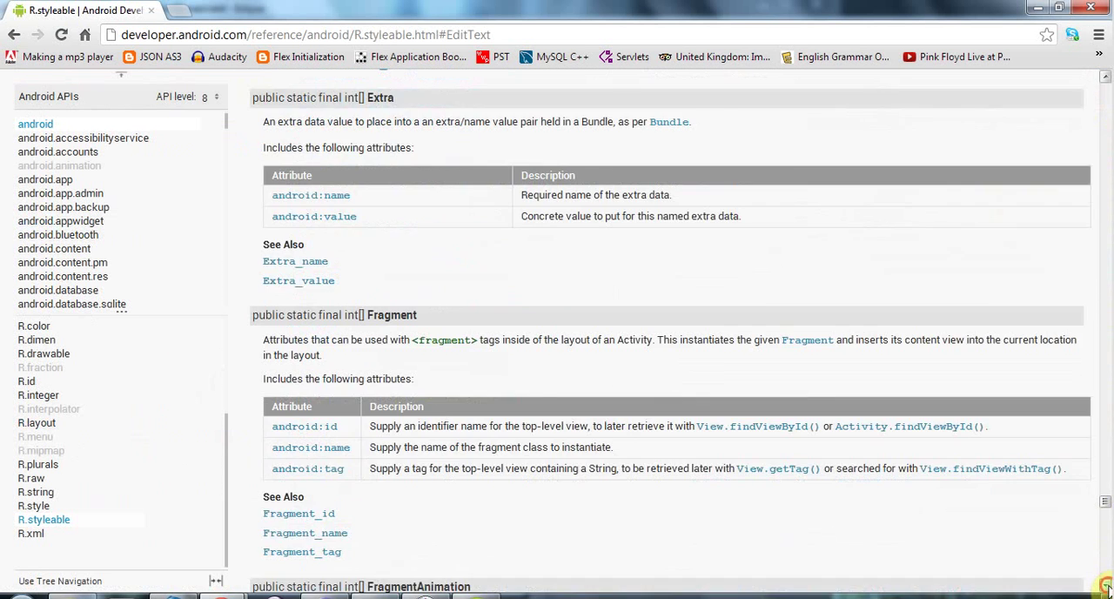
pyautogui.scroll(-3)
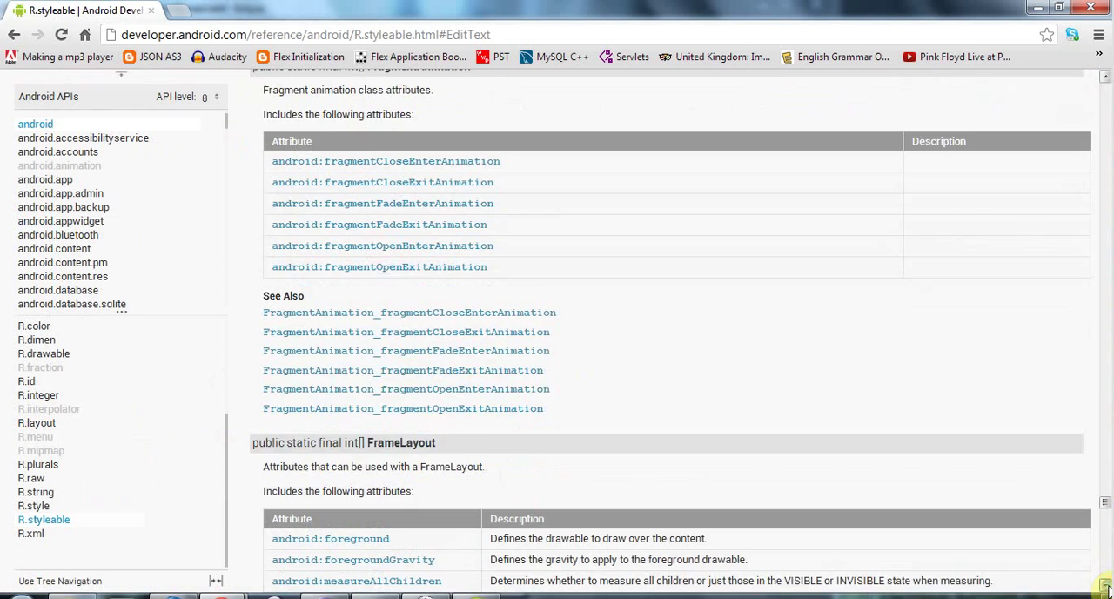
pyautogui.scroll(-3)
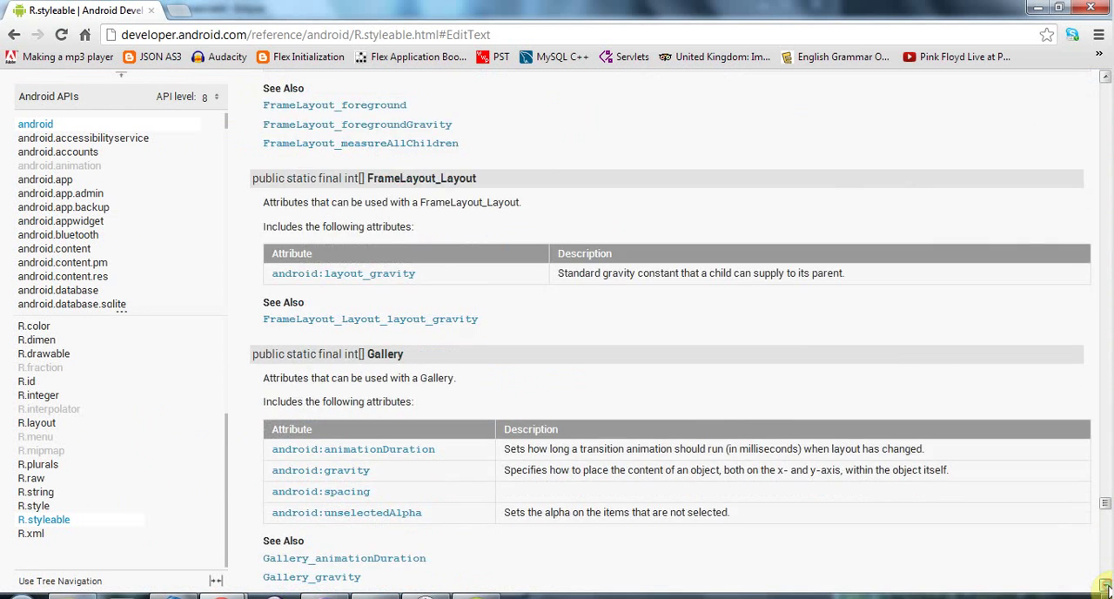
pyautogui.scroll(-3)
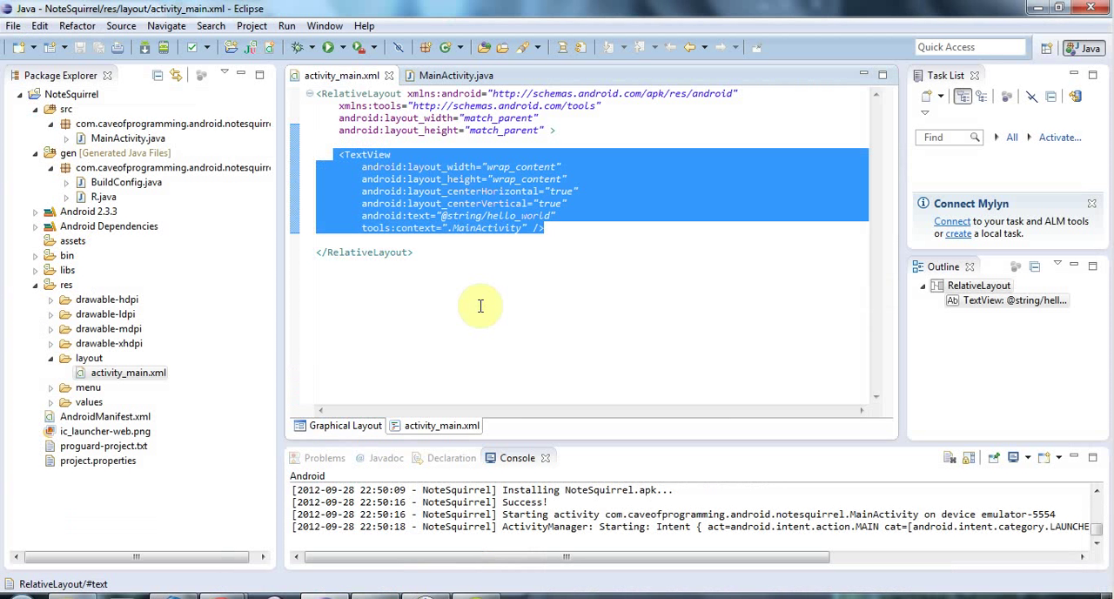
pyautogui.moveTo(568, 221)
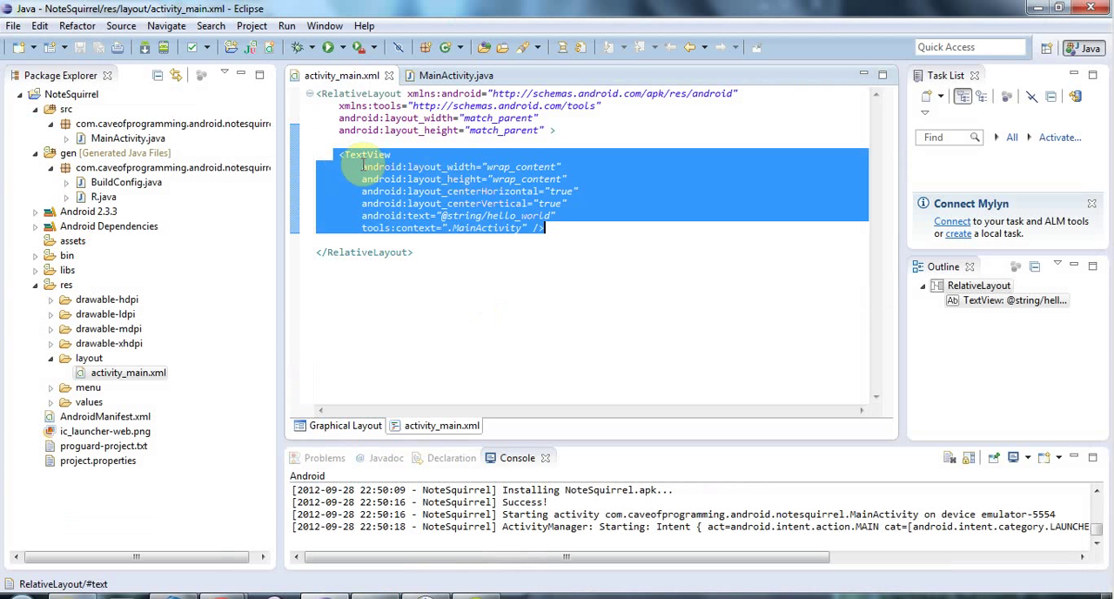
pyautogui.moveTo(502, 343)
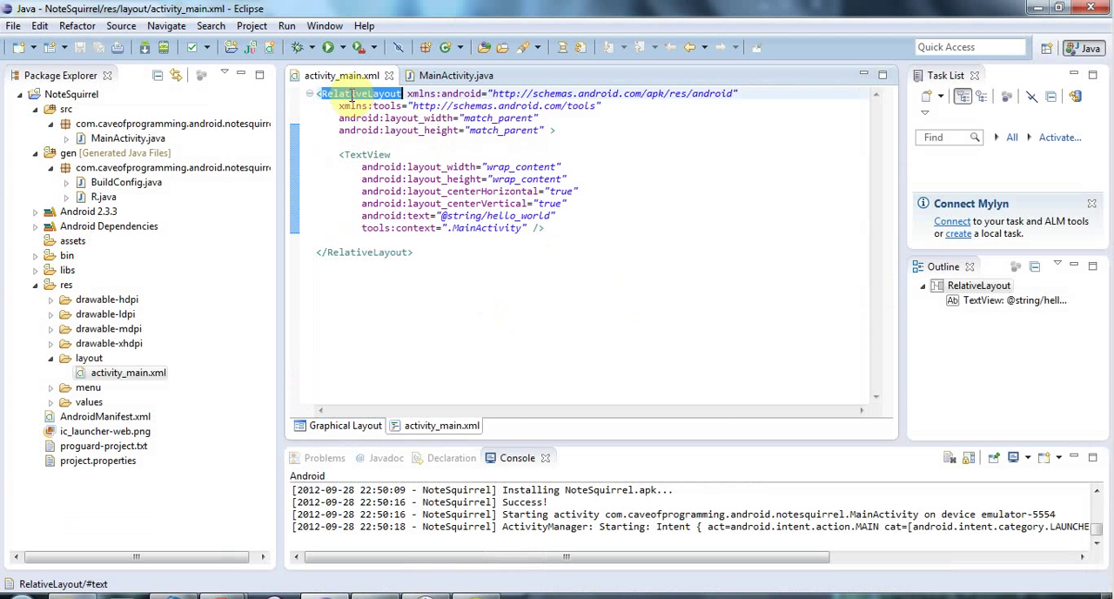
# Select parts of the RelativeLayout tag and TextView element in the activity_main.xml source
pyautogui.click(320, 93)
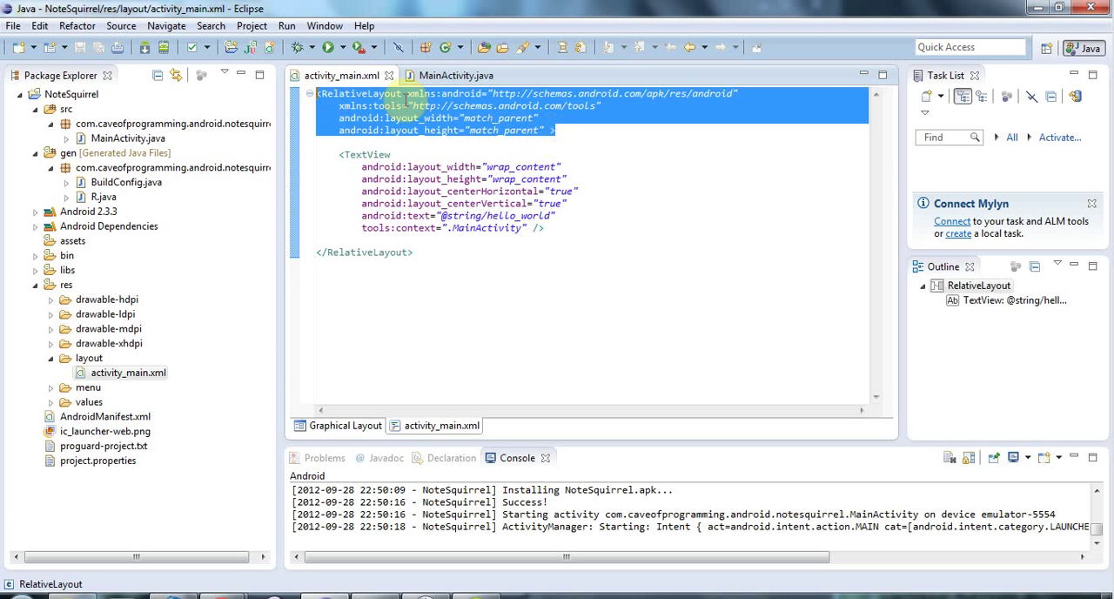
pyautogui.click(381, 93)
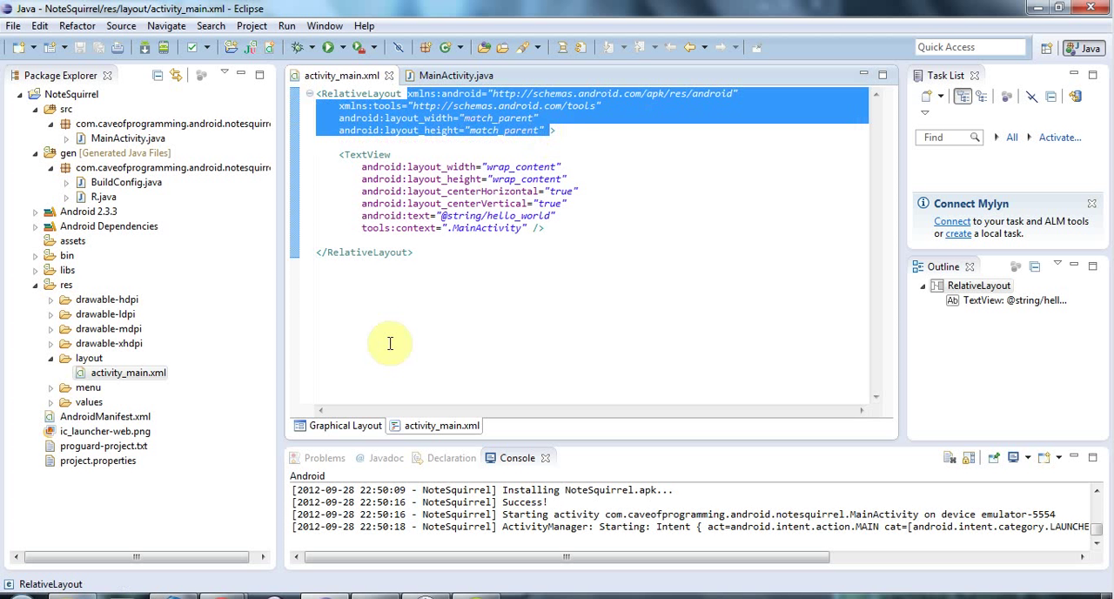
pyautogui.click(418, 252)
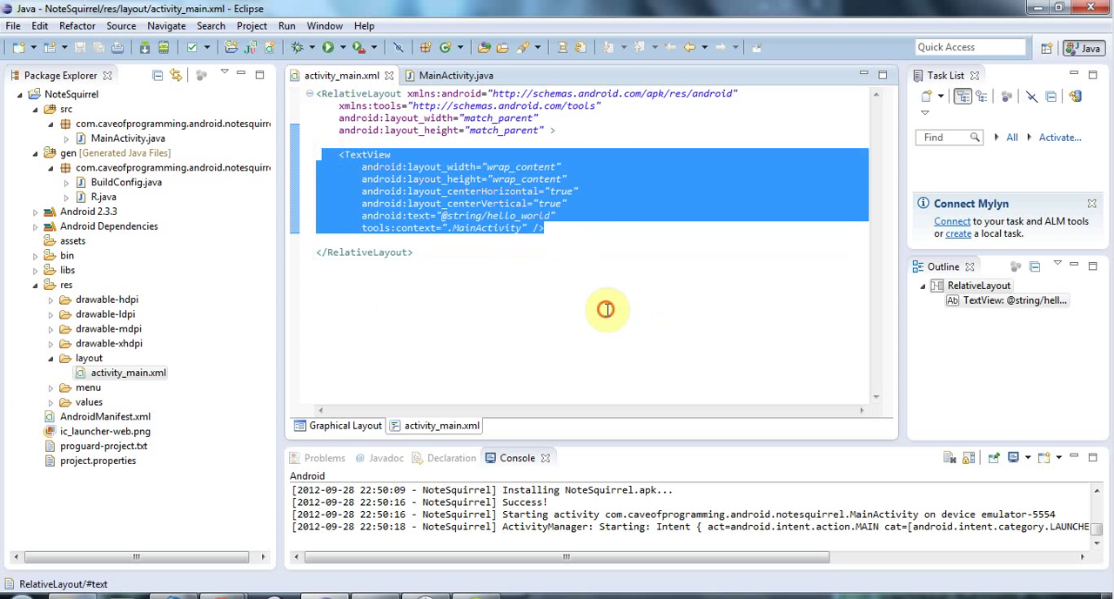
pyautogui.click(541, 215)
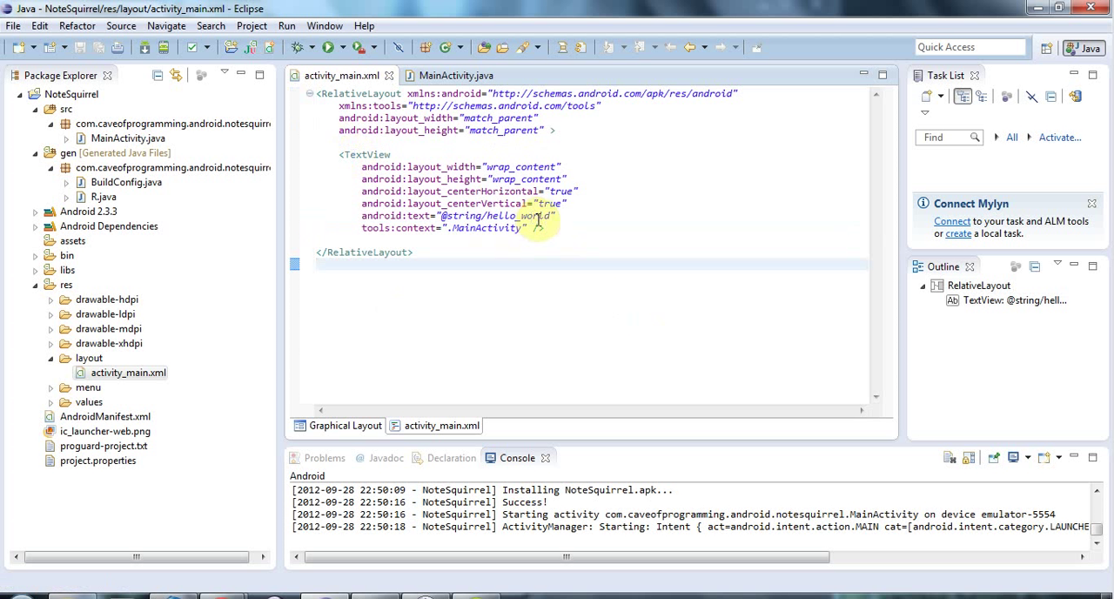
pyautogui.click(539, 227)
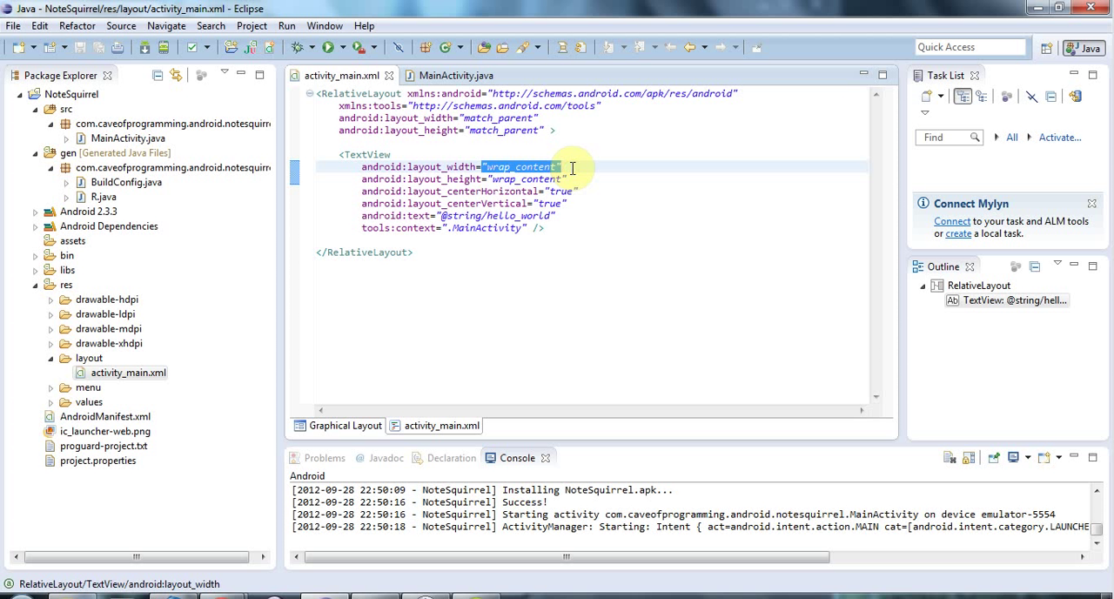
pyautogui.moveTo(594, 215)
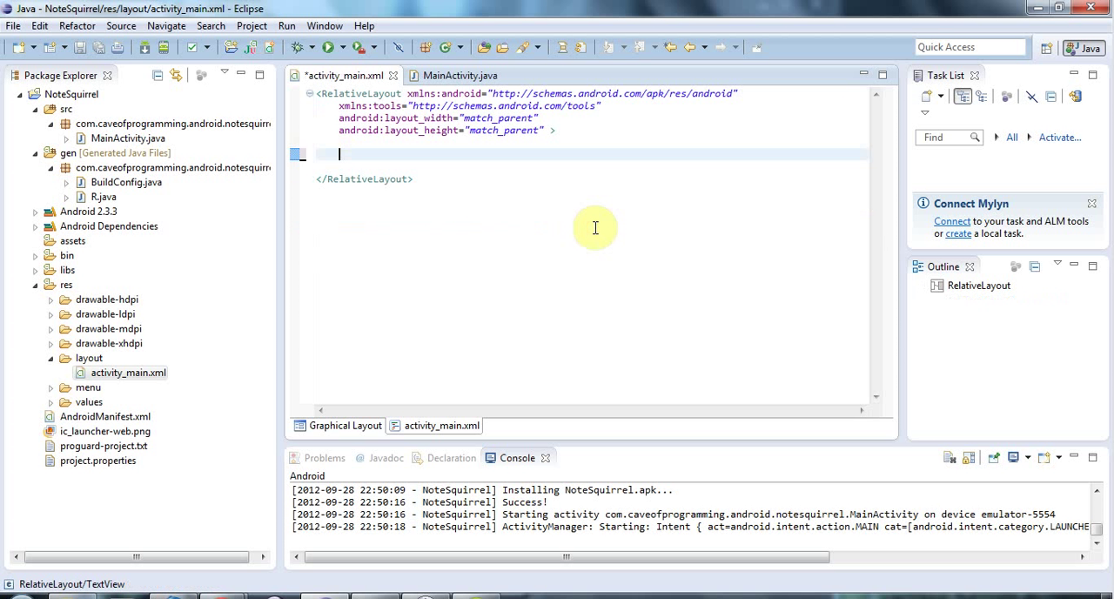
# Insert an EditText with layout_width and layout_height both set to match_parent
pyautogui.write('<')
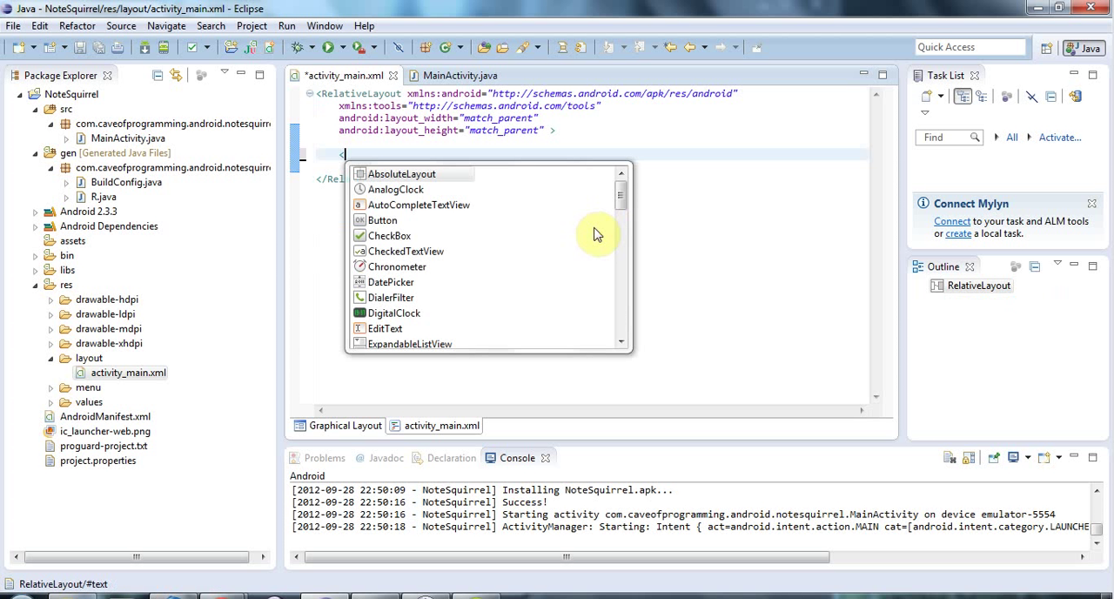
pyautogui.write('E')
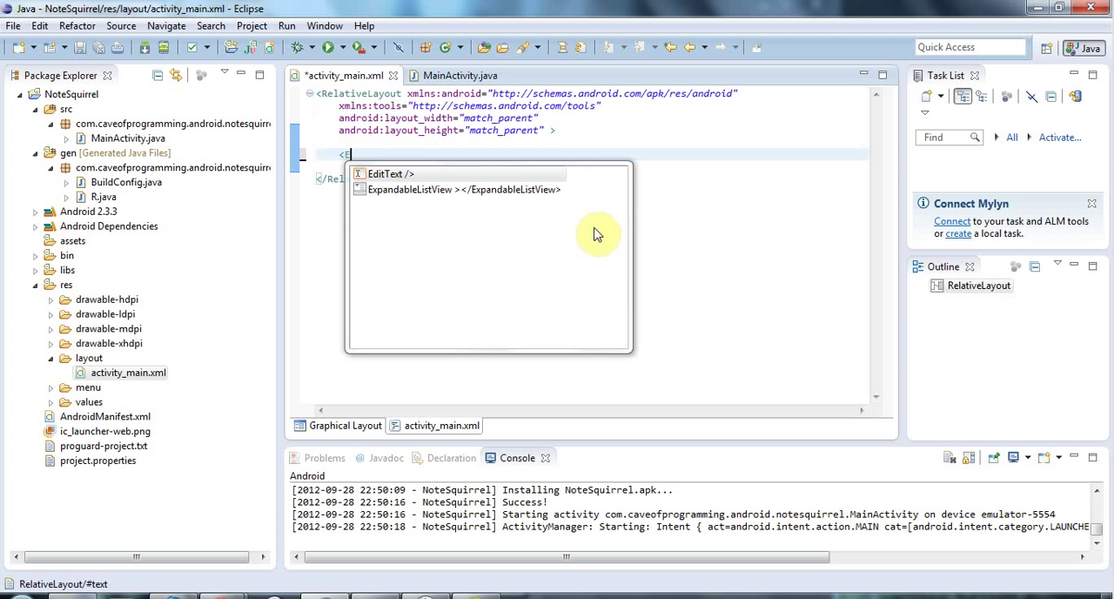
pyautogui.write('E')
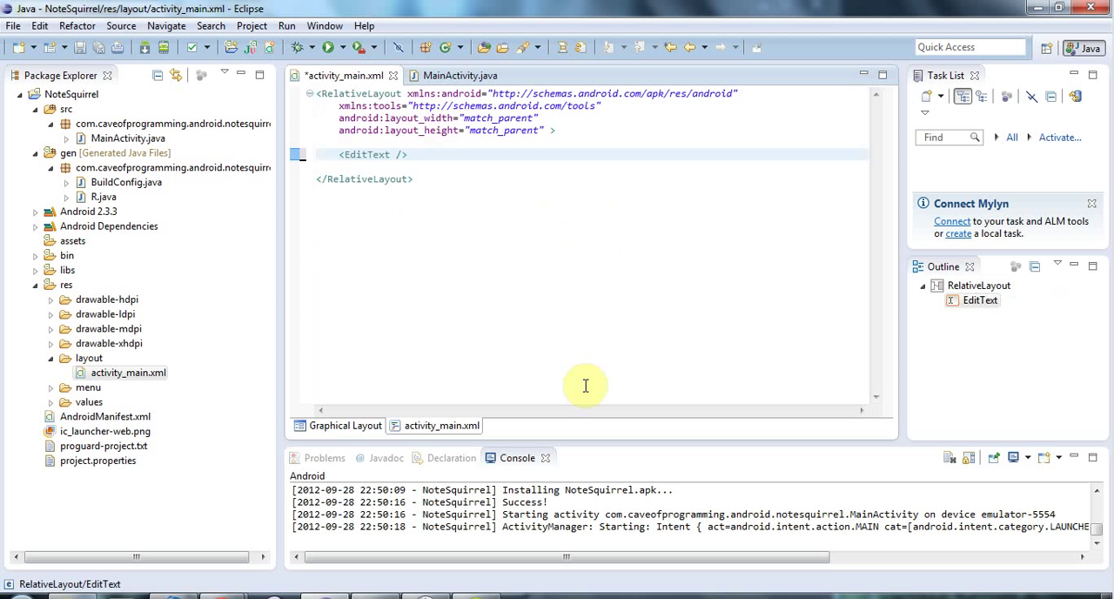
pyautogui.write('layout_width="')
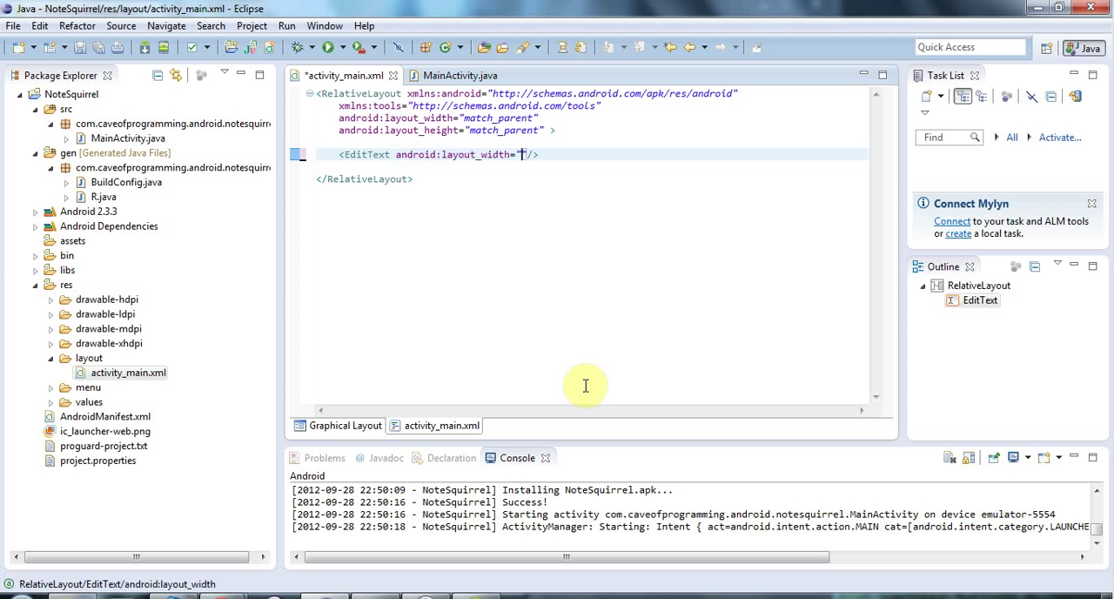
pyautogui.moveTo(444, 154)
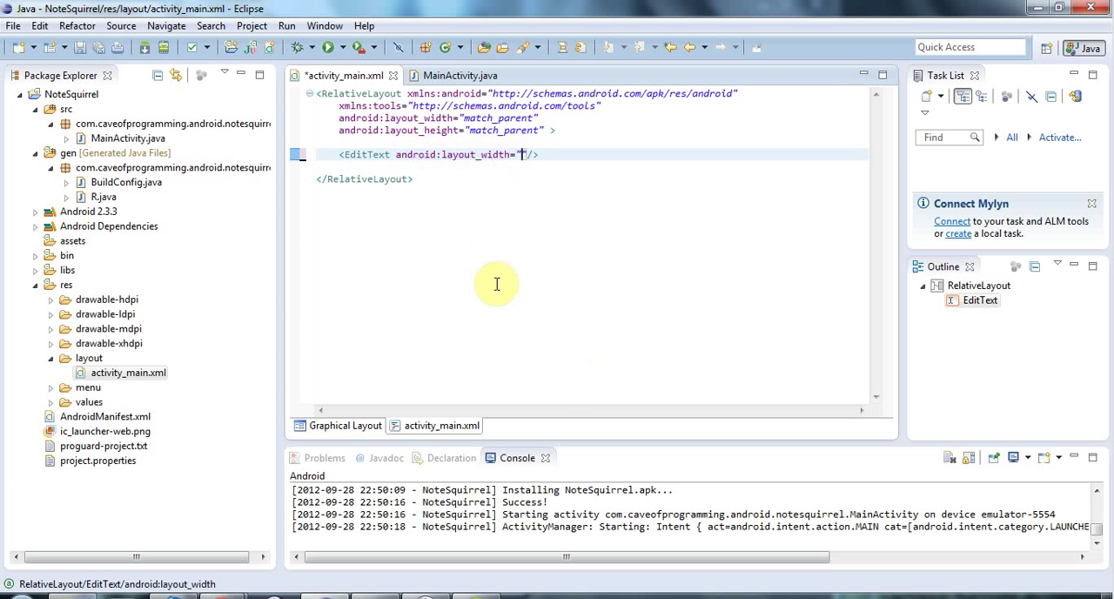
pyautogui.write('m')
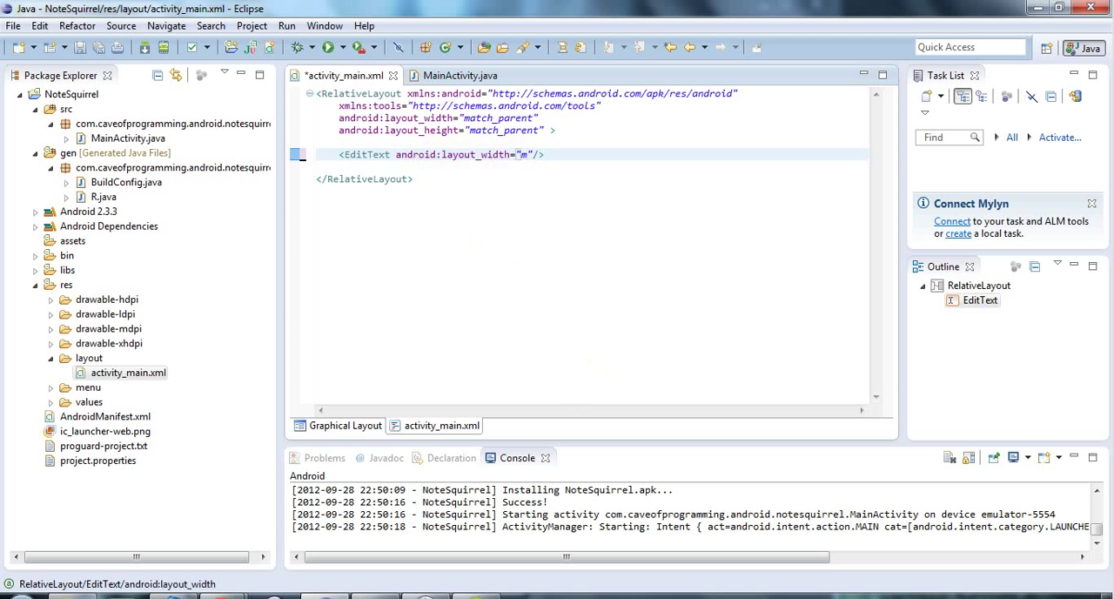
pyautogui.write('atch_parent')
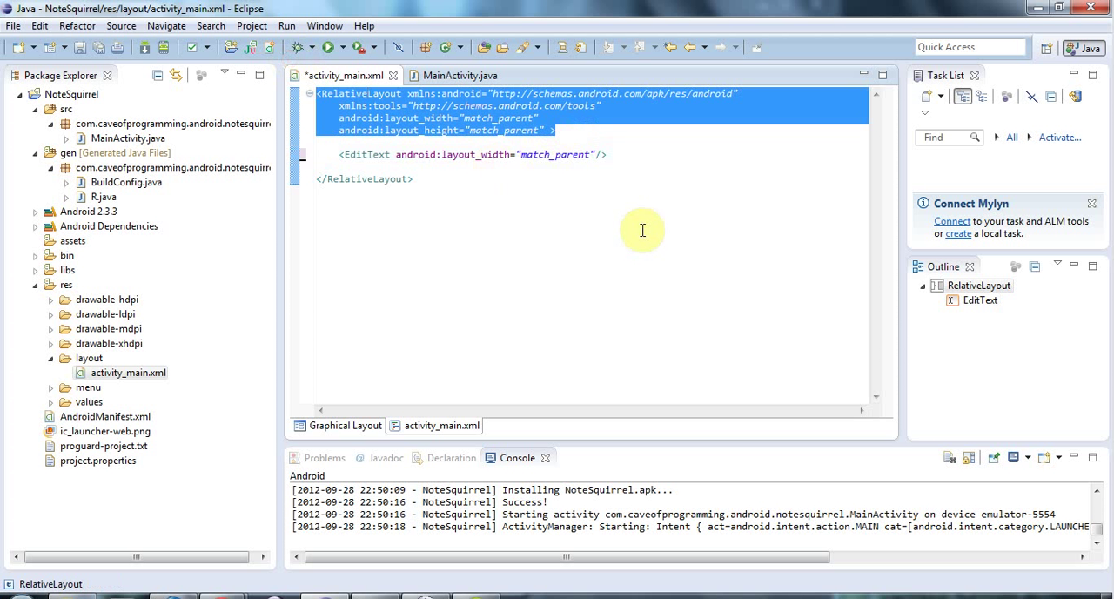
pyautogui.moveTo(528, 163)
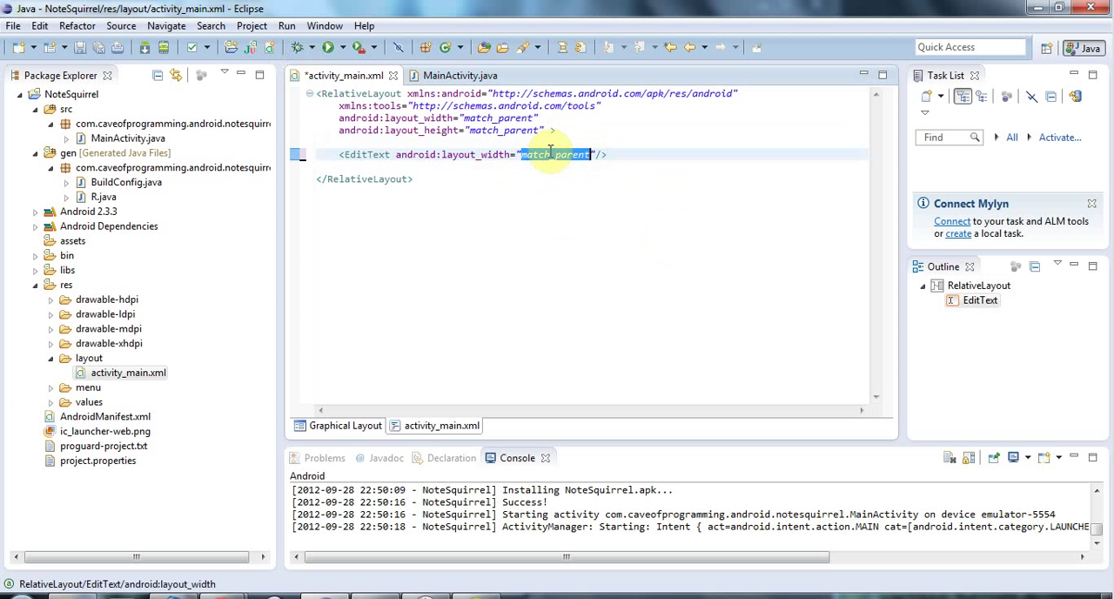
pyautogui.moveTo(675, 185)
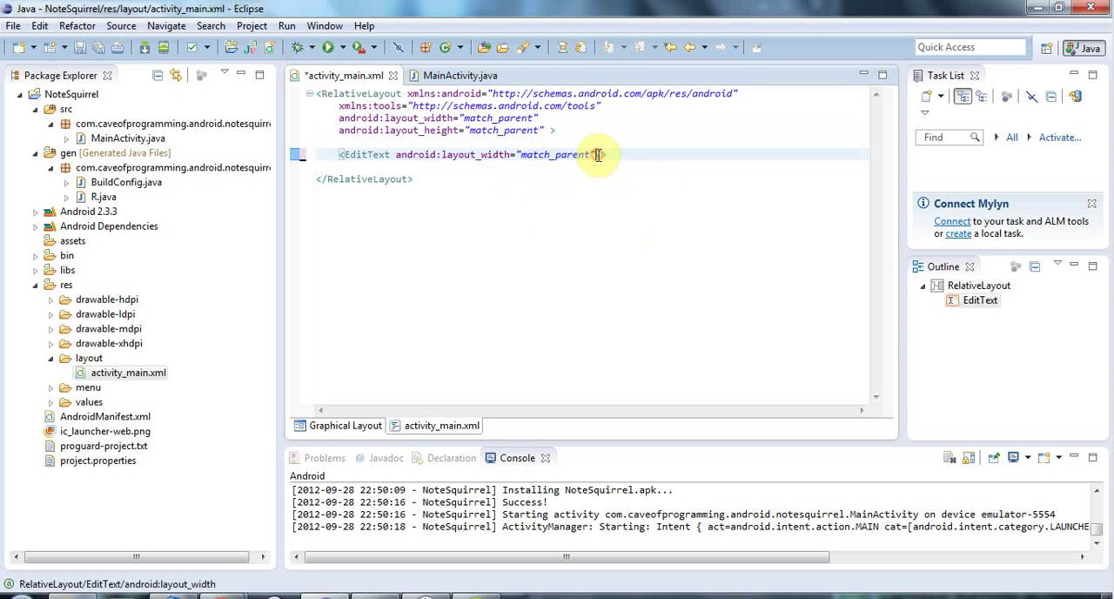
pyautogui.write('layout_height="')
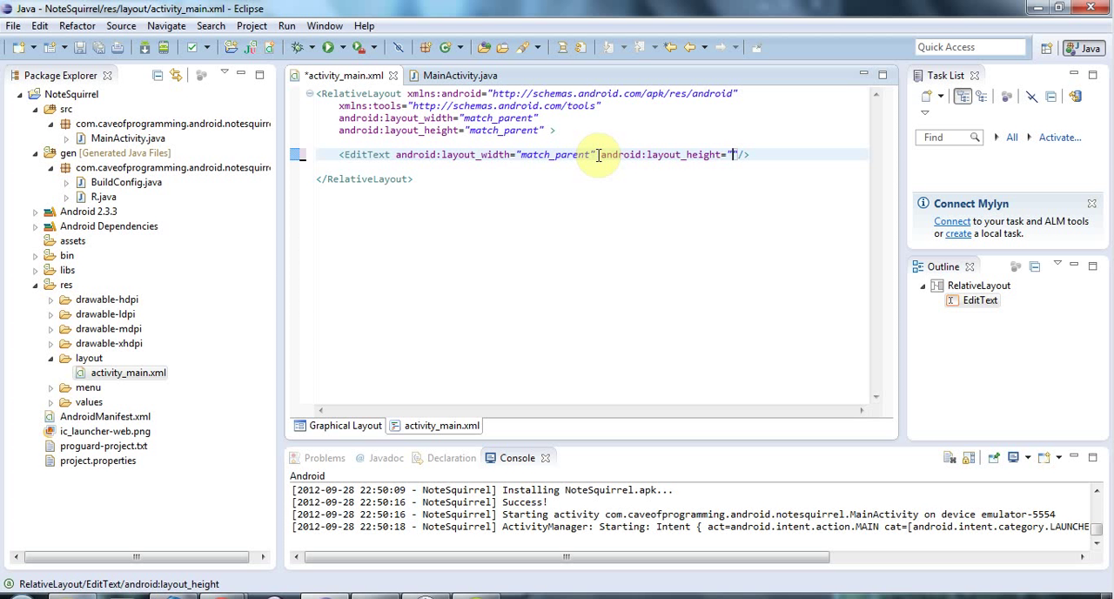
pyautogui.write('match_parent" />')
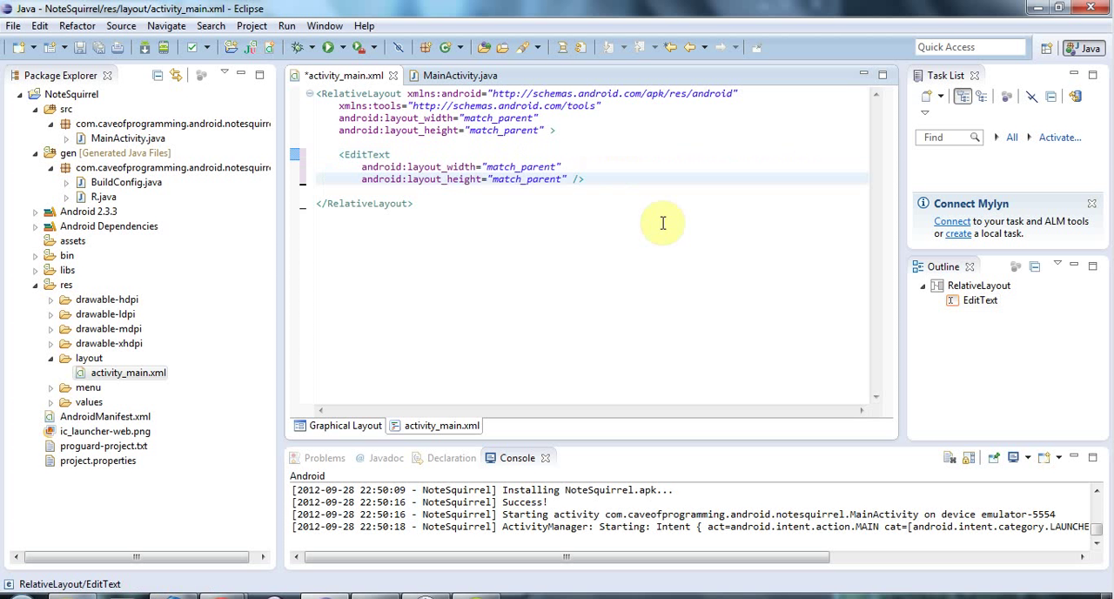
pyautogui.moveTo(585, 220)
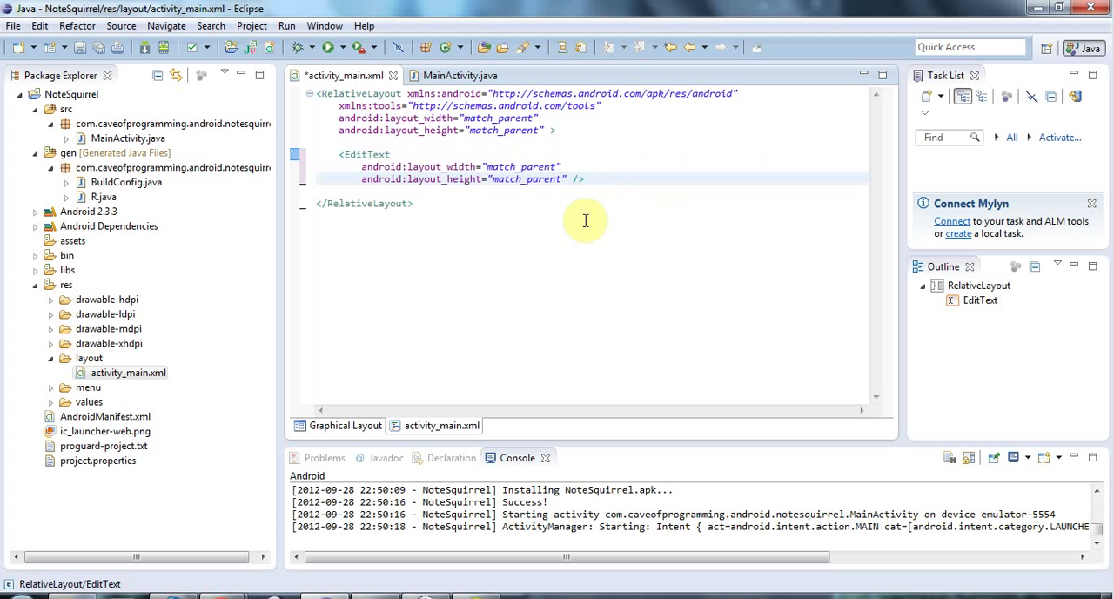
pyautogui.moveTo(569, 206)
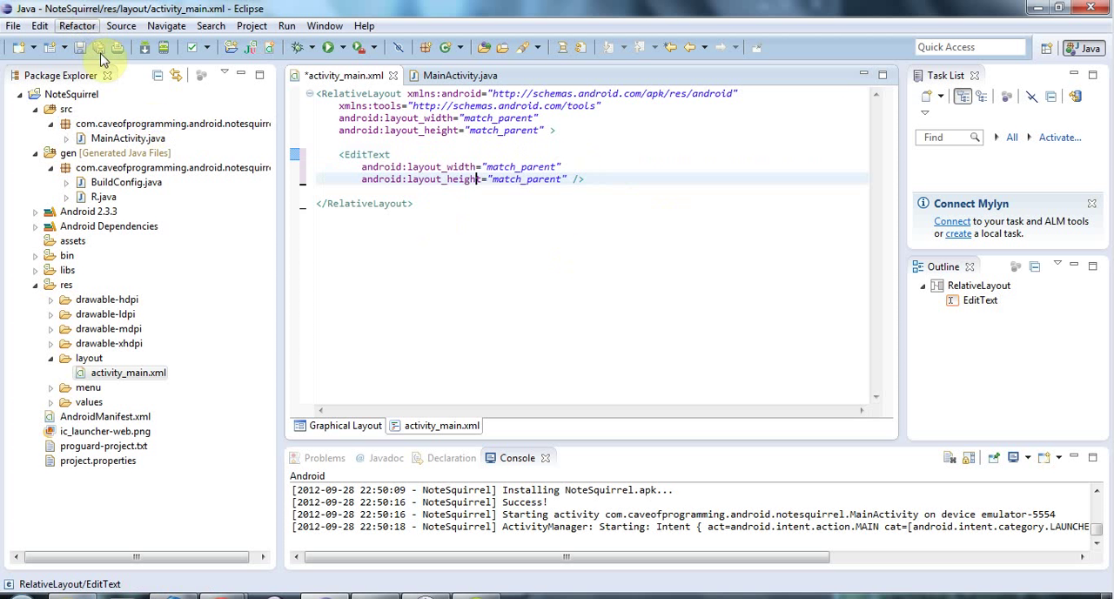
# Save activity_main.xml and run NoteSquirrel on the emulator
pyautogui.click(78, 47)
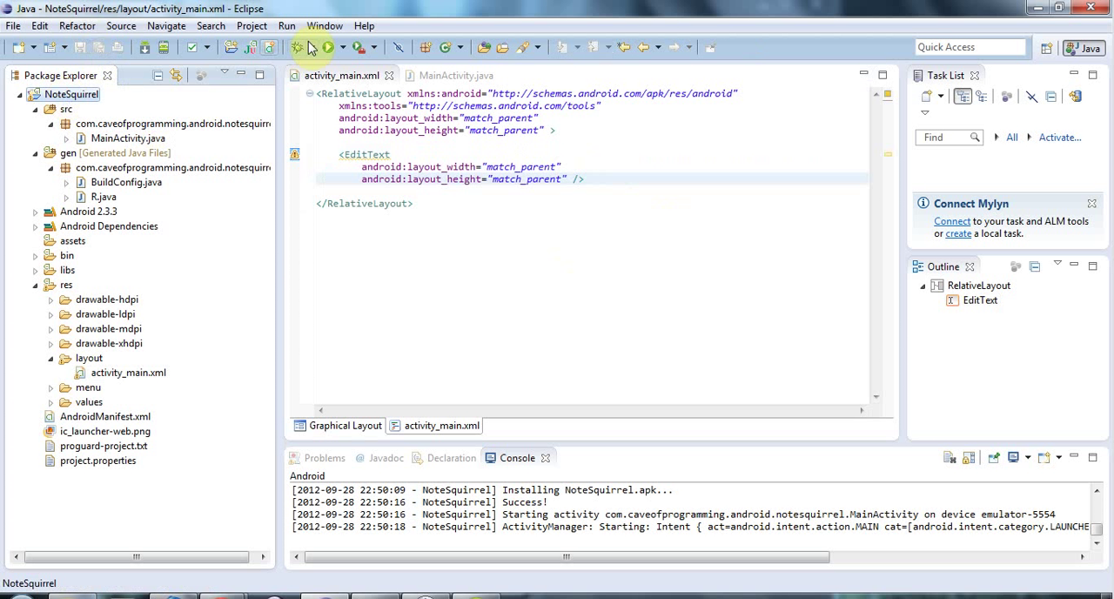
pyautogui.click(329, 47)
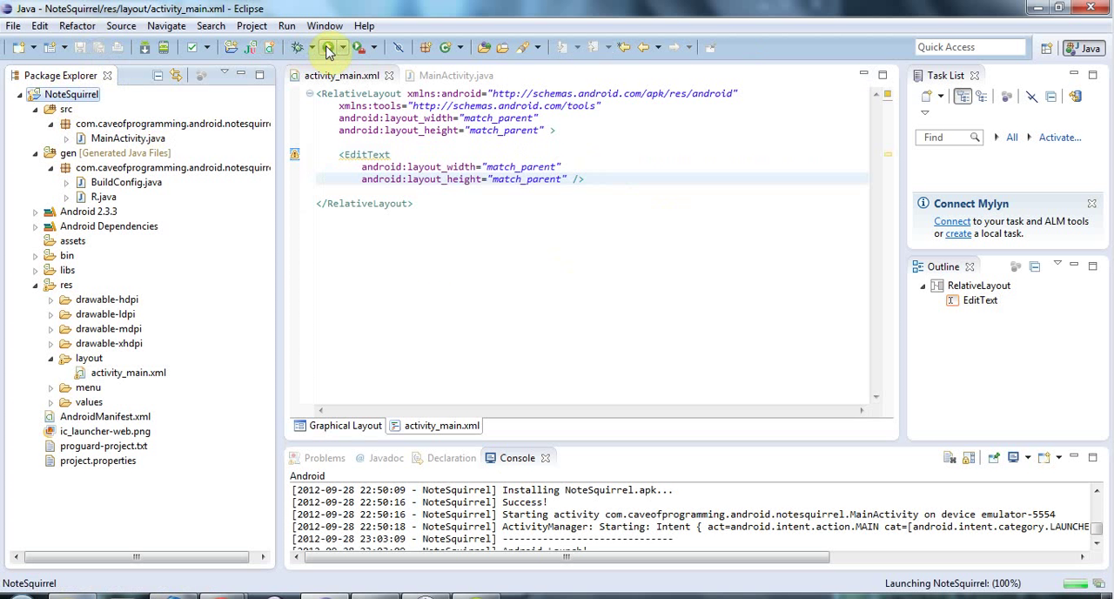
pyautogui.click(328, 47)
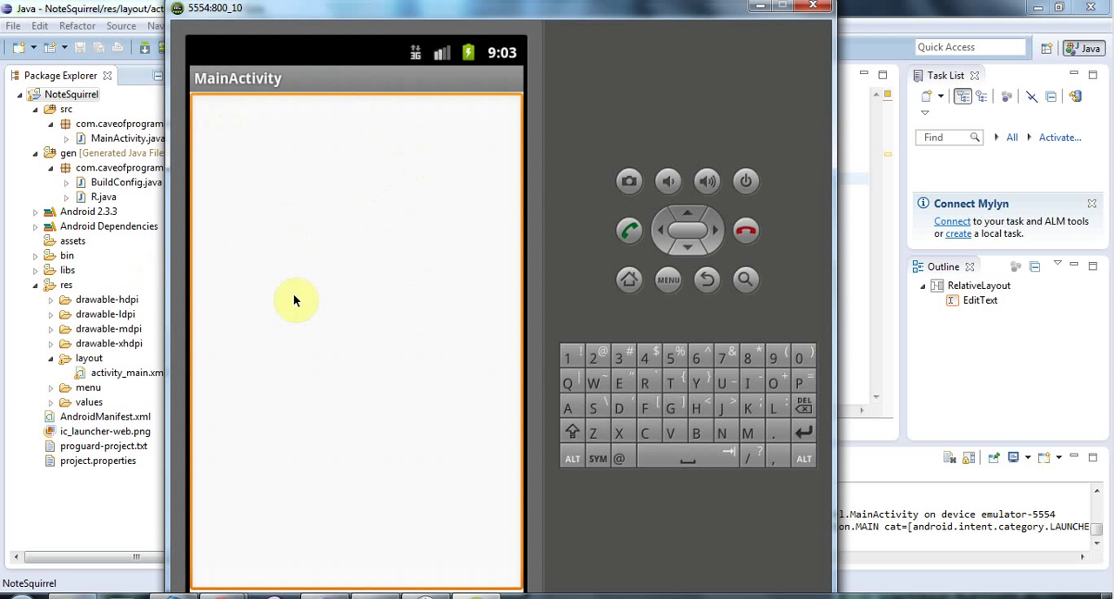
pyautogui.moveTo(289, 347)
pyautogui.write('er')
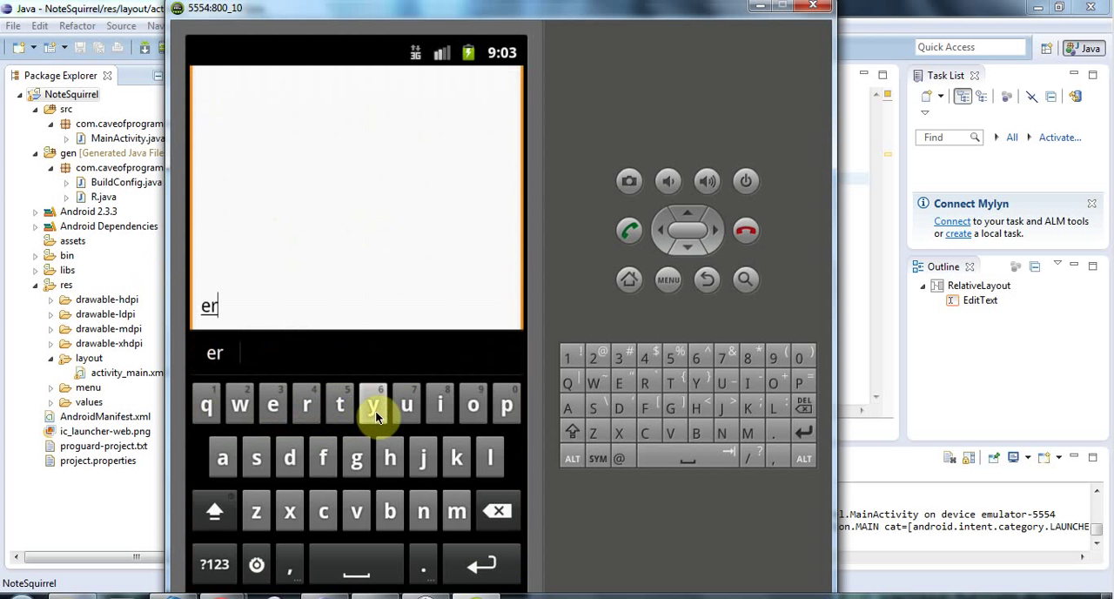
# Type 'yu' into NoteSquirrel's full-screen text box in the emulator
pyautogui.write('yu')
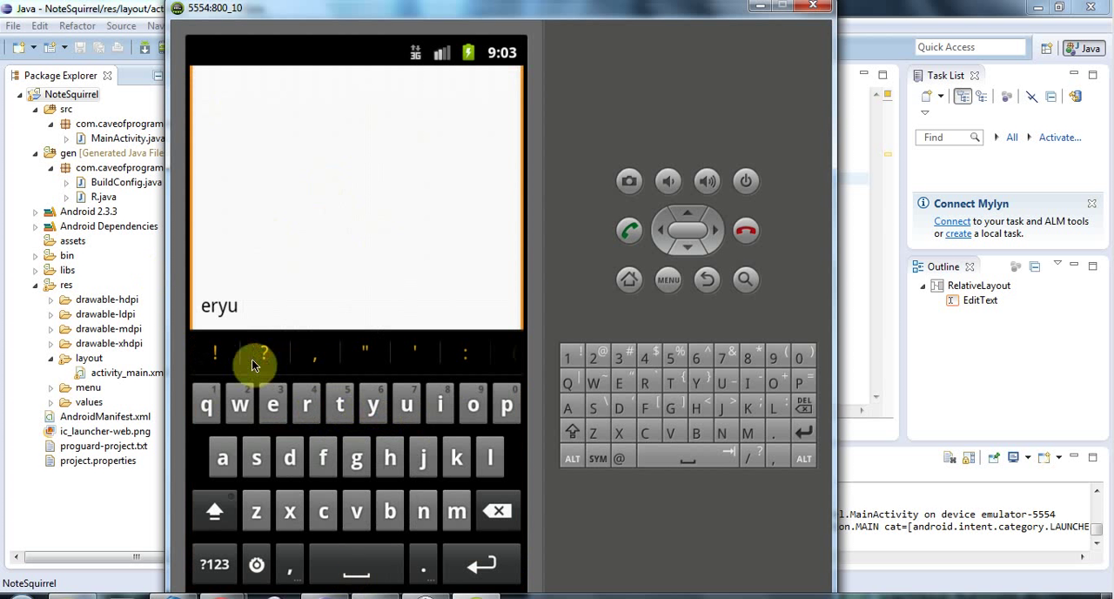
pyautogui.moveTo(416, 263)
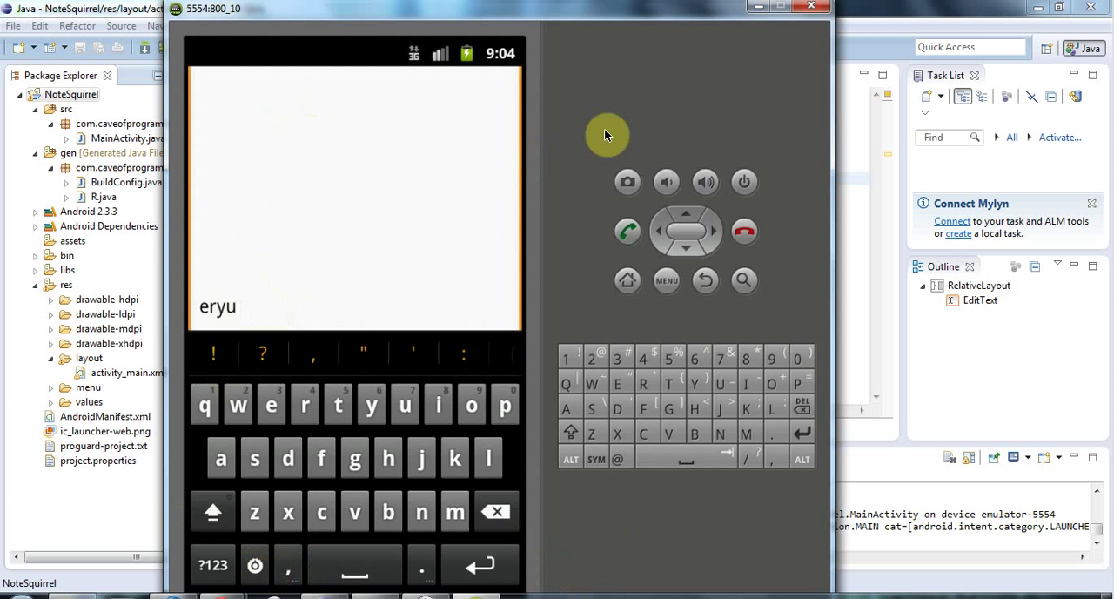
pyautogui.moveTo(897, 7)
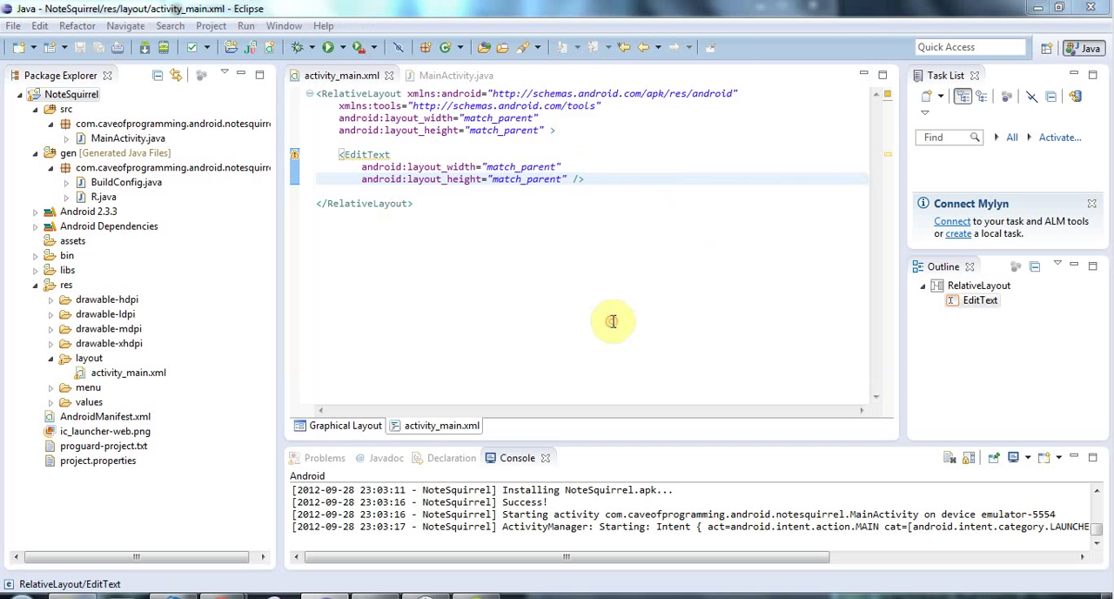
# Add android:gravity="top" to the EditText in activity_main.xml
pyautogui.write('android:gravity=""')
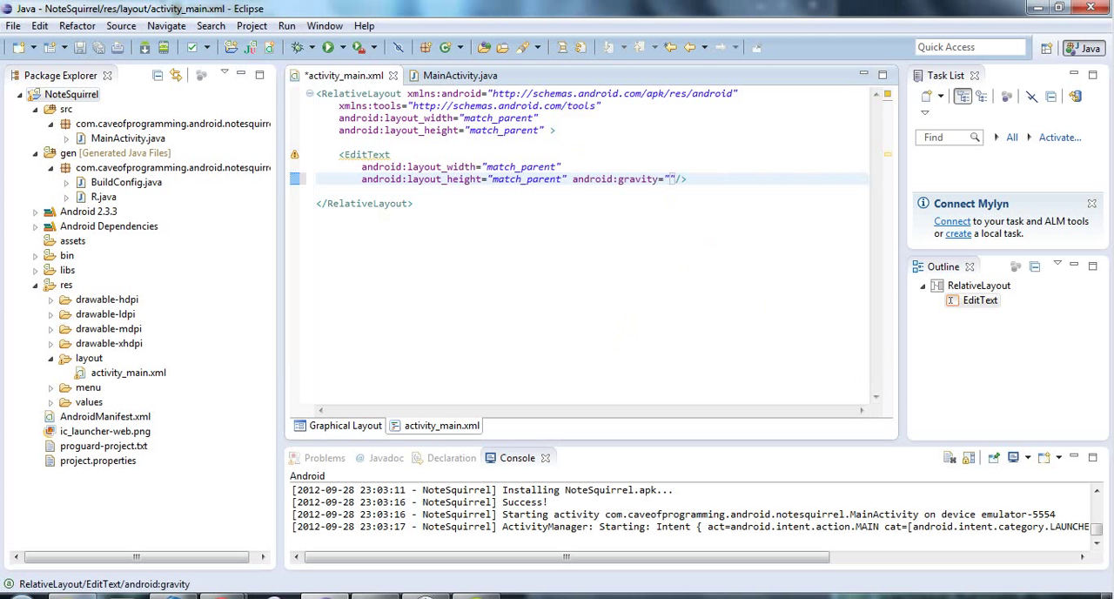
pyautogui.write('top')
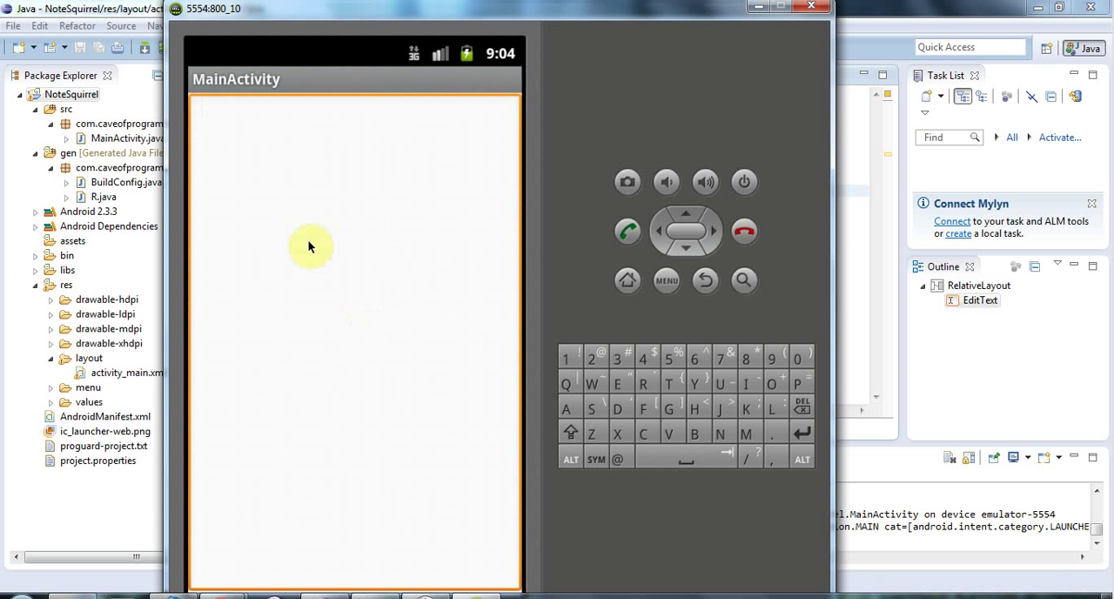
pyautogui.moveTo(333, 207)
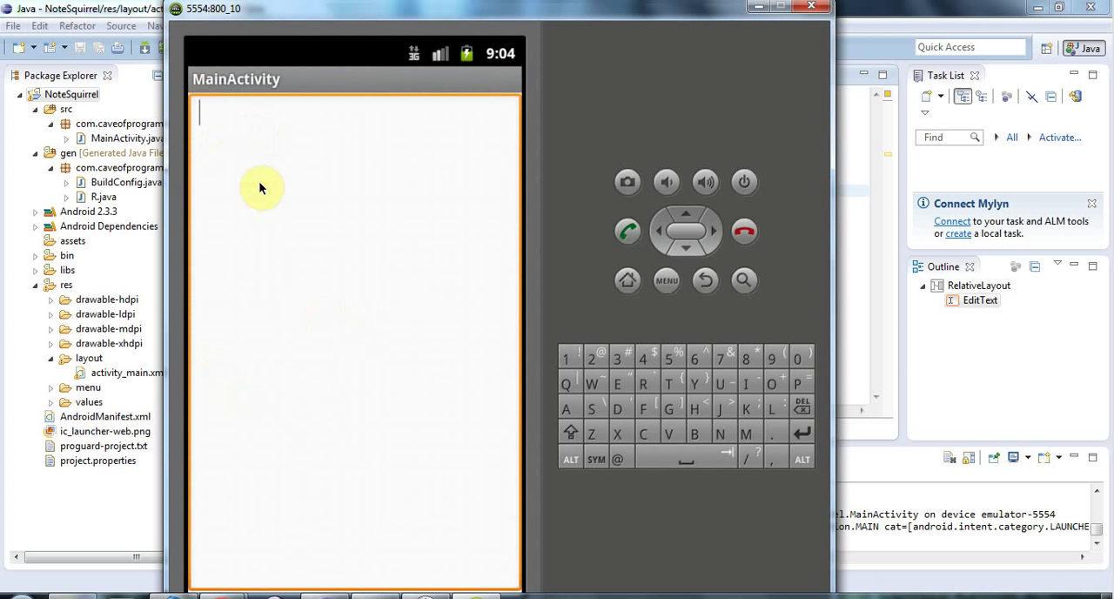
# Type 'tty' on the emulator's soft keyboard, confirming text starts at the top
pyautogui.click(261, 188)
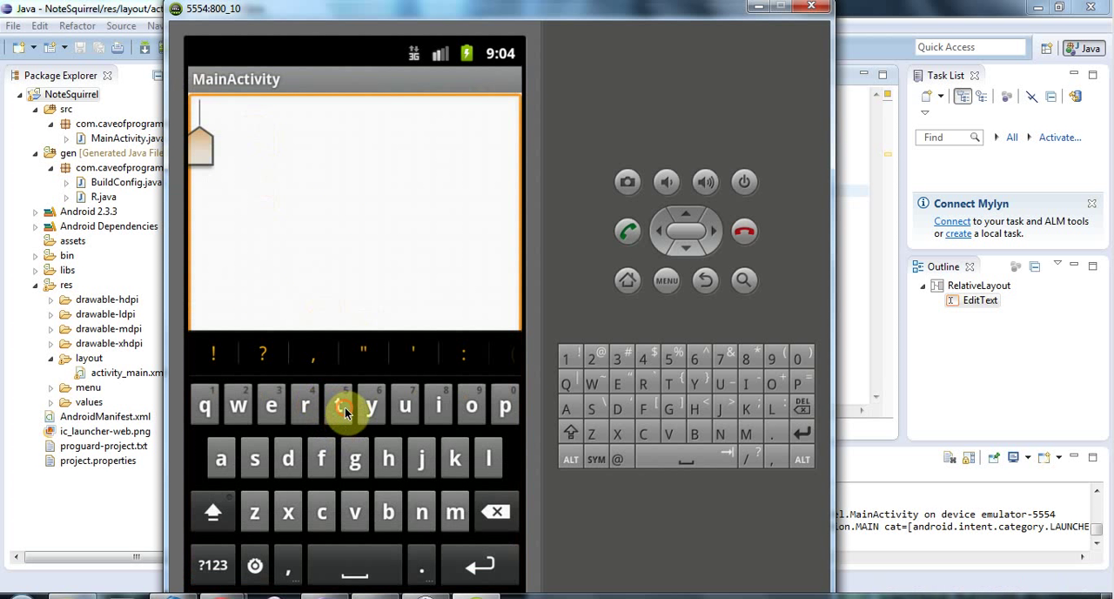
pyautogui.click(338, 404)
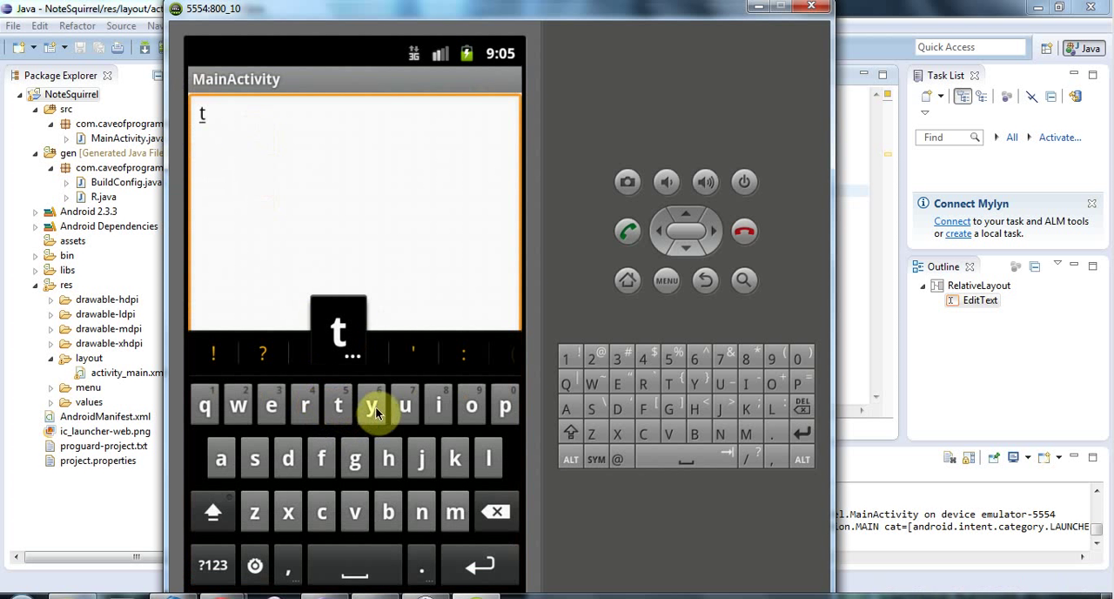
pyautogui.click(371, 405)
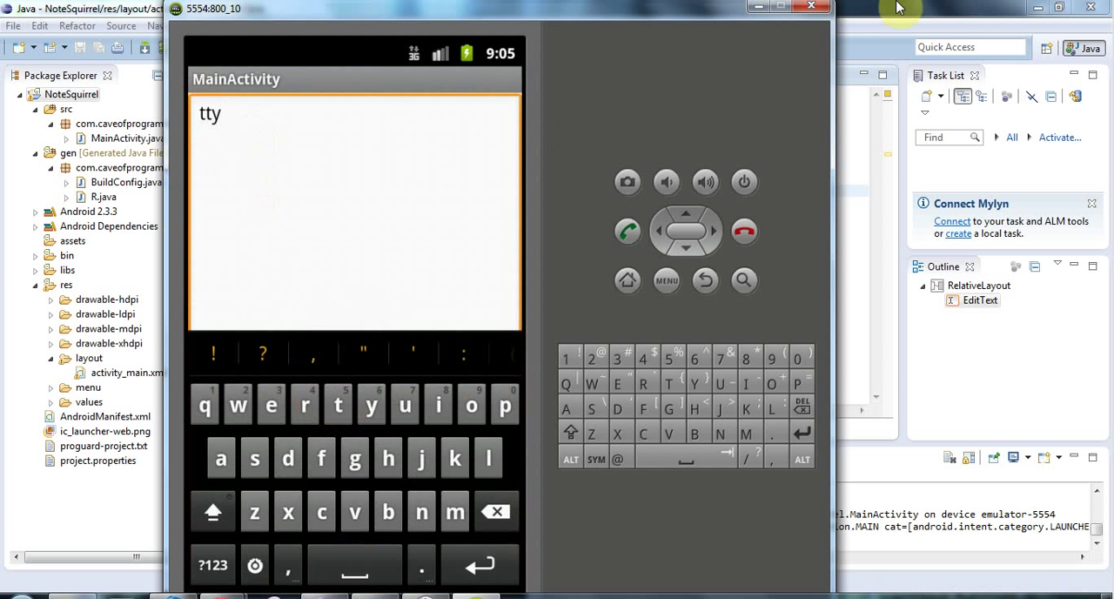
pyautogui.click(225, 113)
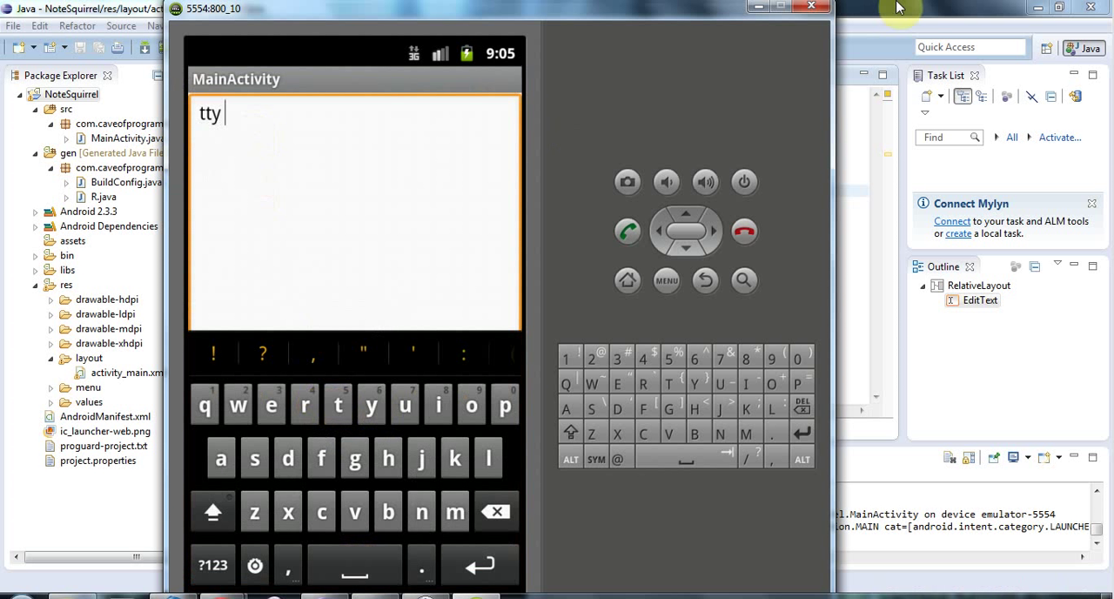